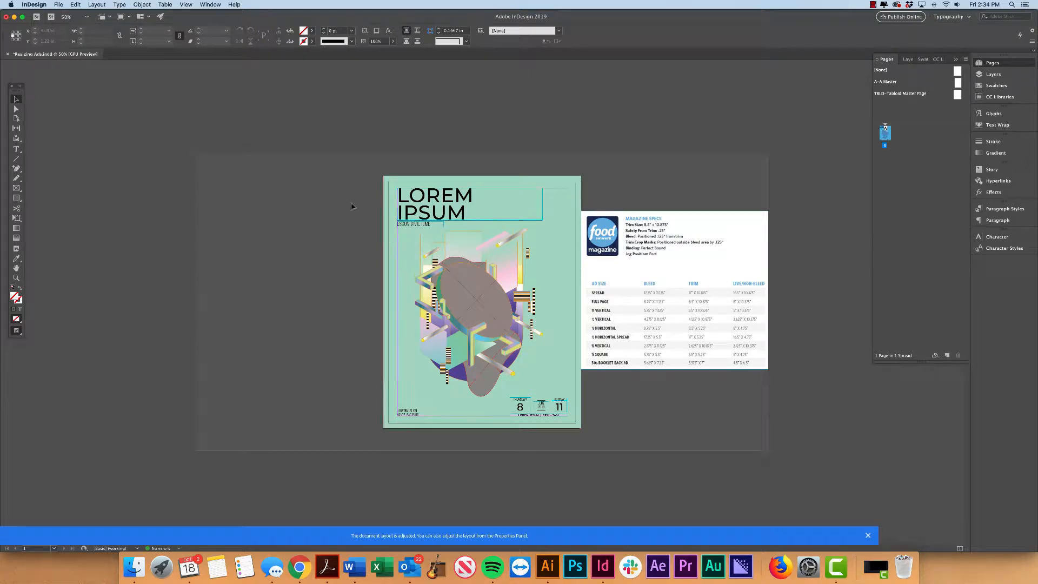
Step: Review the Liquid Layout panel and close it without changing anything
left_click(97, 4)
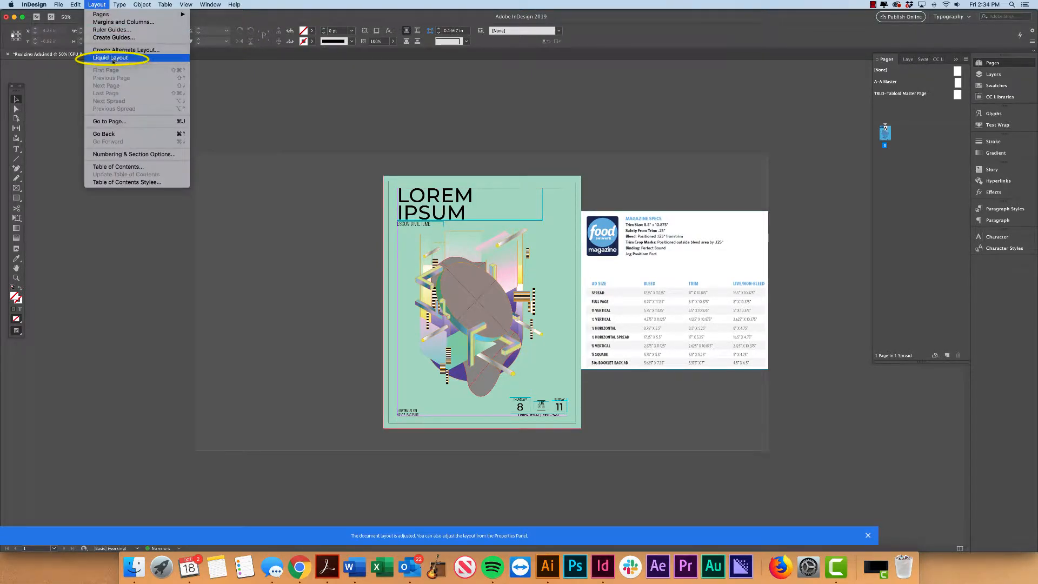
left_click(110, 57)
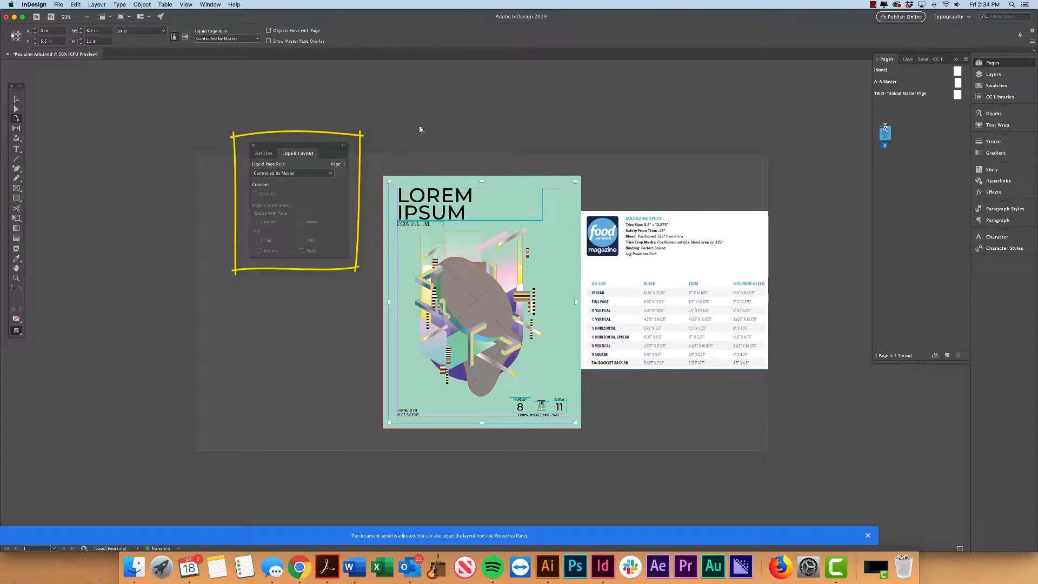
mouse_move(287, 164)
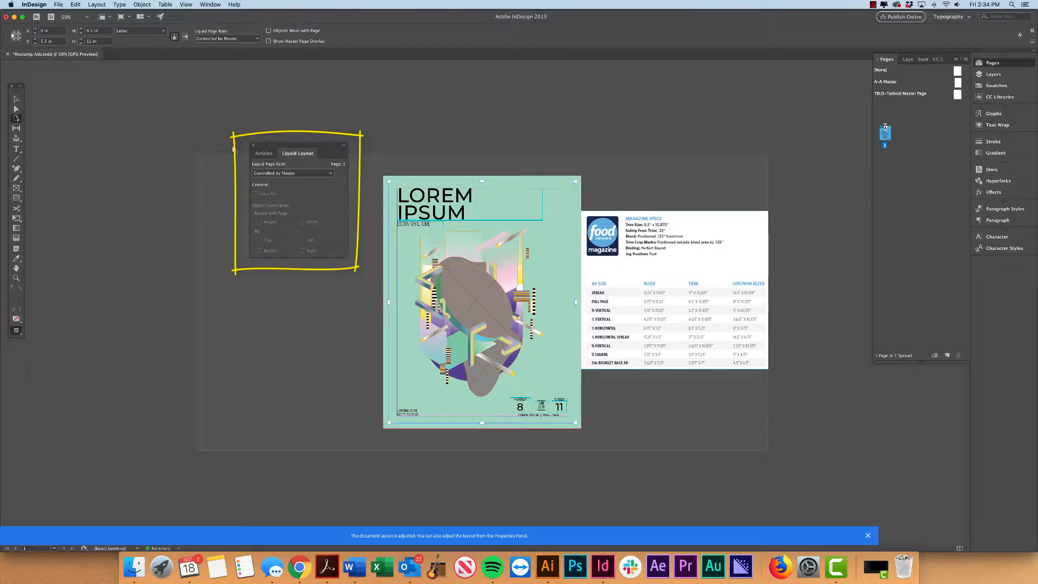
left_click(253, 145)
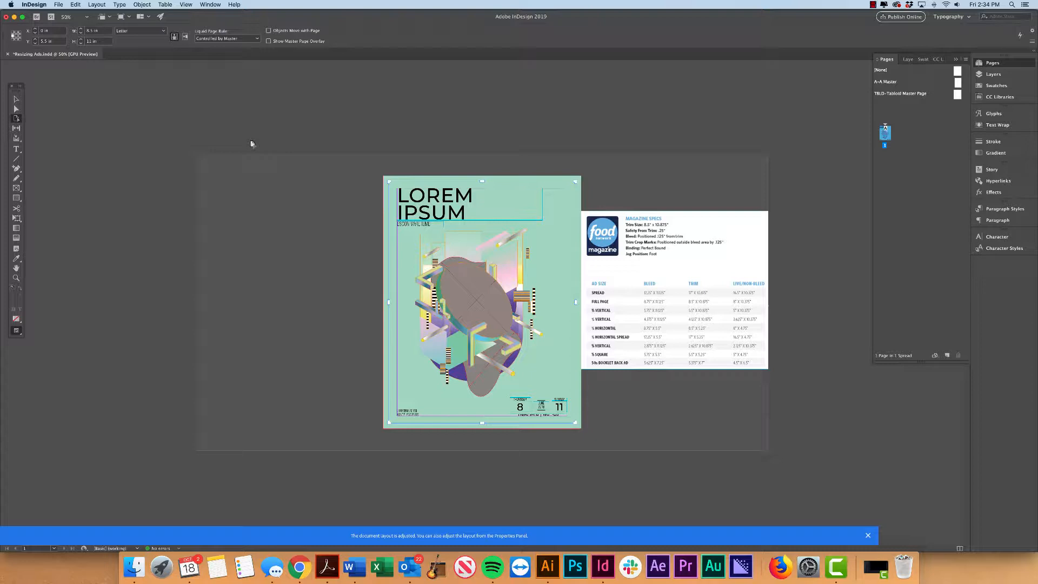
mouse_move(255, 151)
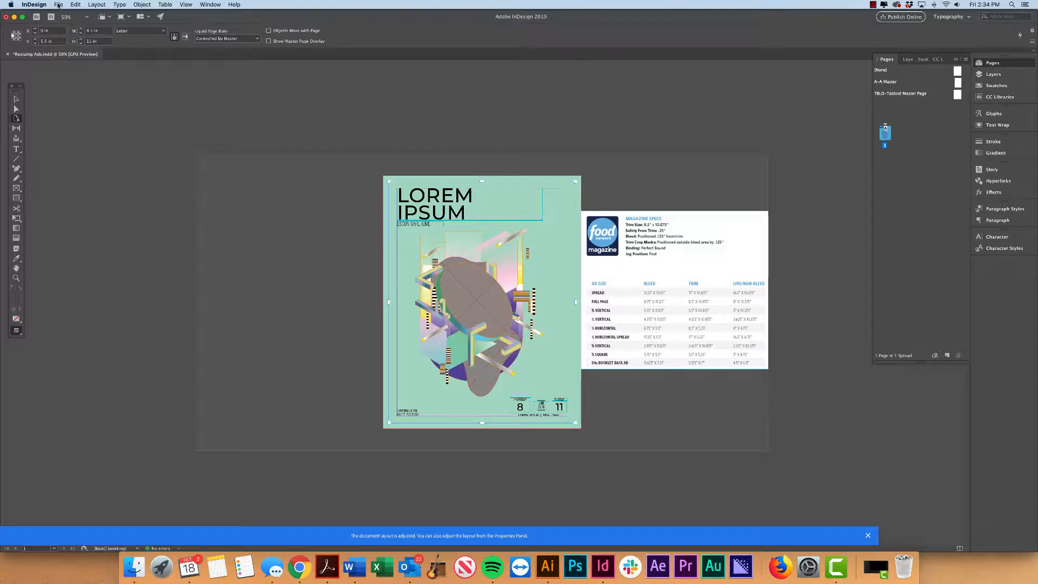
Step: Preview Adjust Layout from Document Setup, cancel it, then zoom in to read the half-vertical specs
left_click(58, 4)
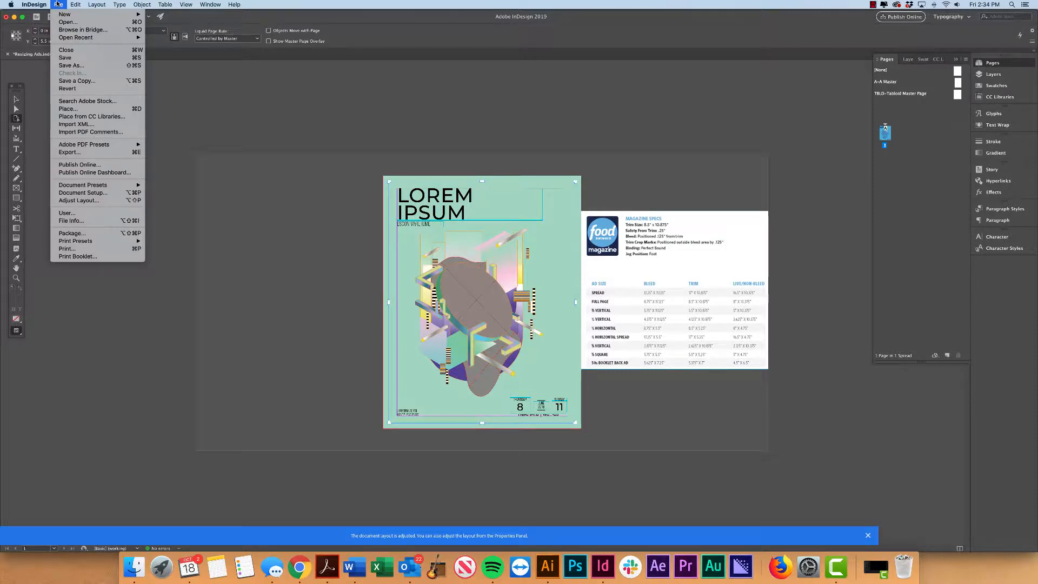
mouse_move(78, 200)
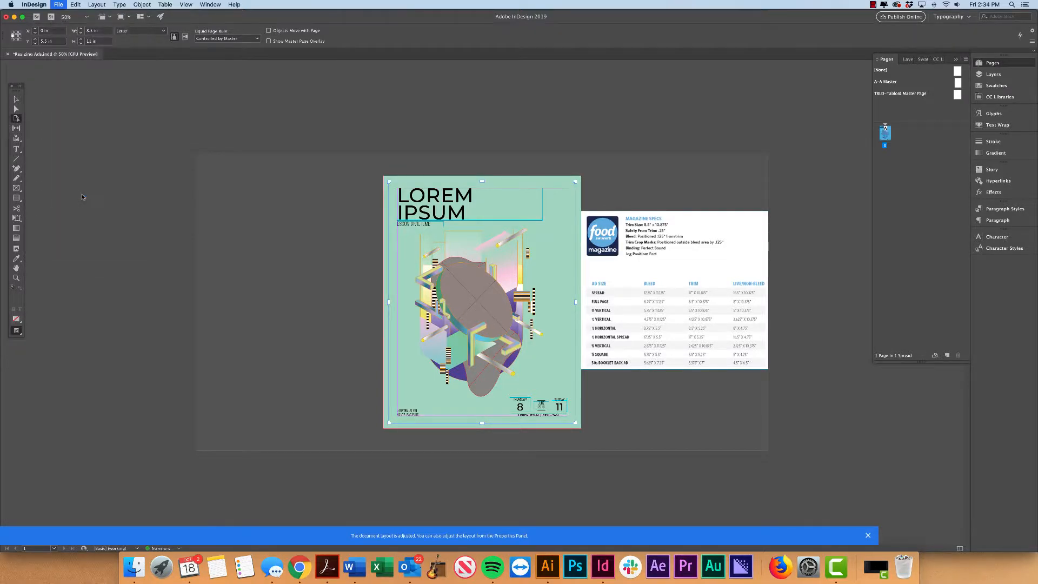
left_click(58, 4)
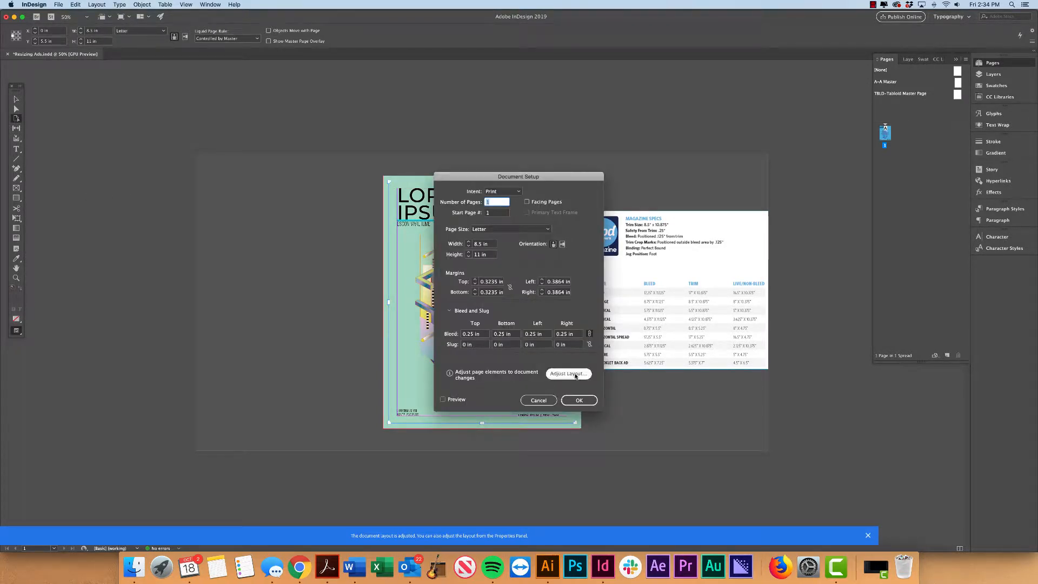
left_click(567, 373)
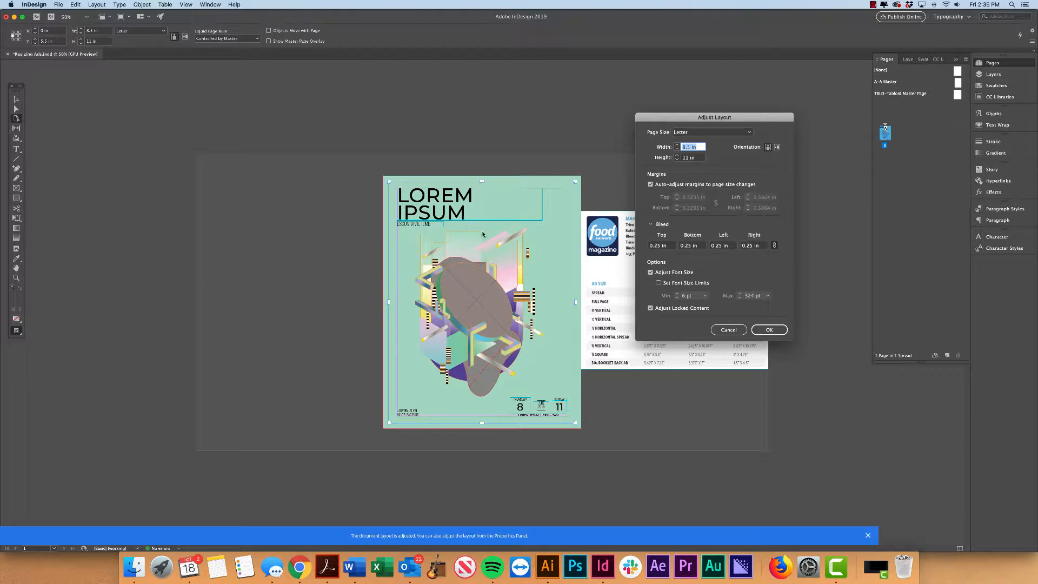
mouse_move(491, 406)
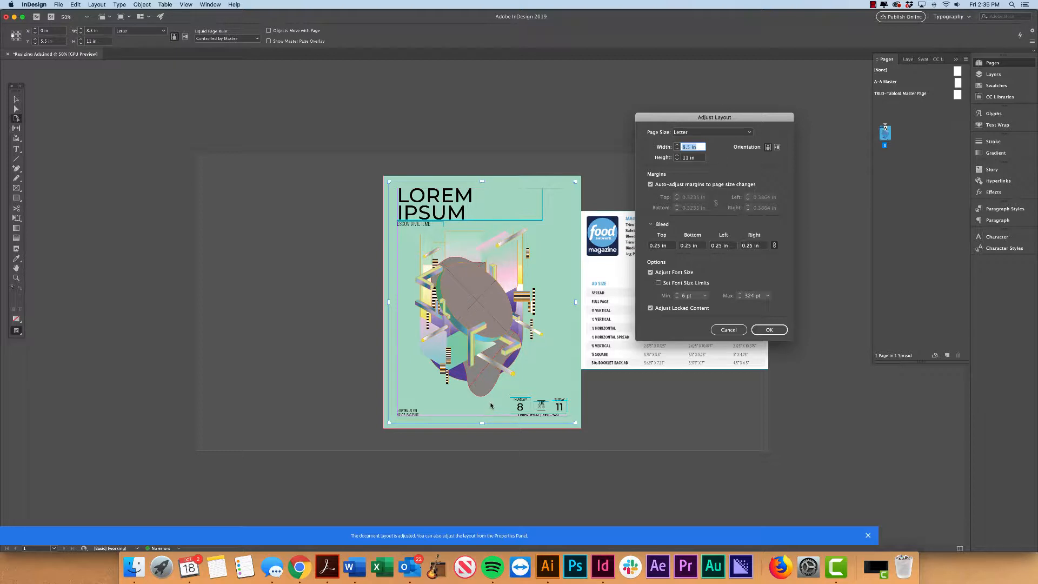
mouse_move(716, 316)
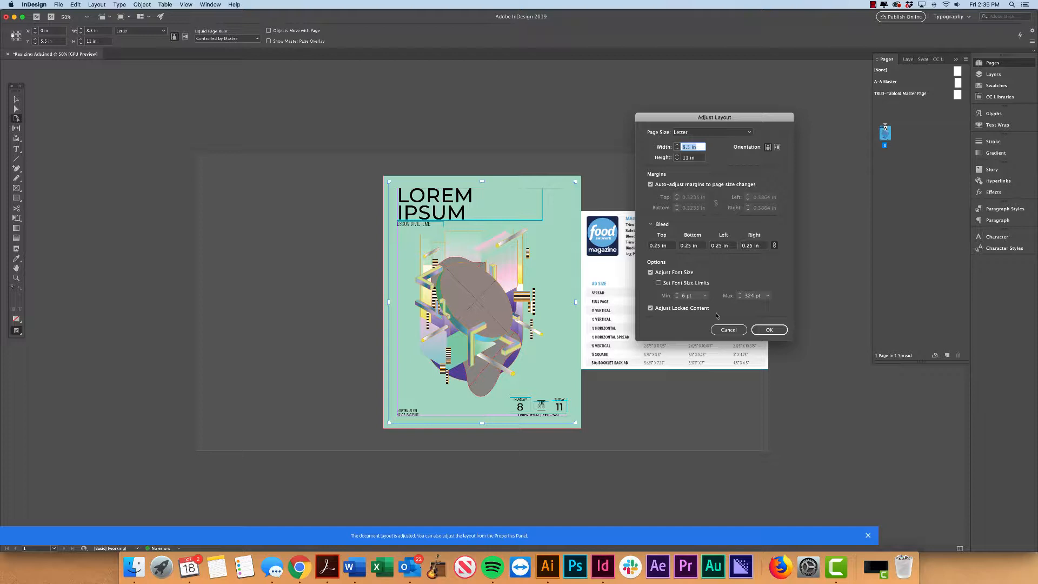
mouse_move(793, 265)
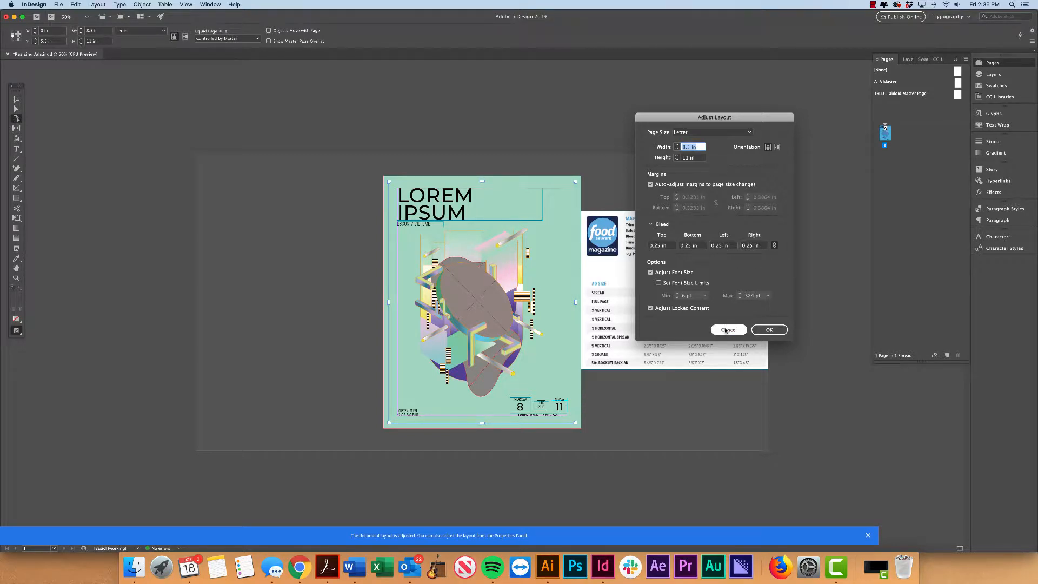
left_click(727, 330)
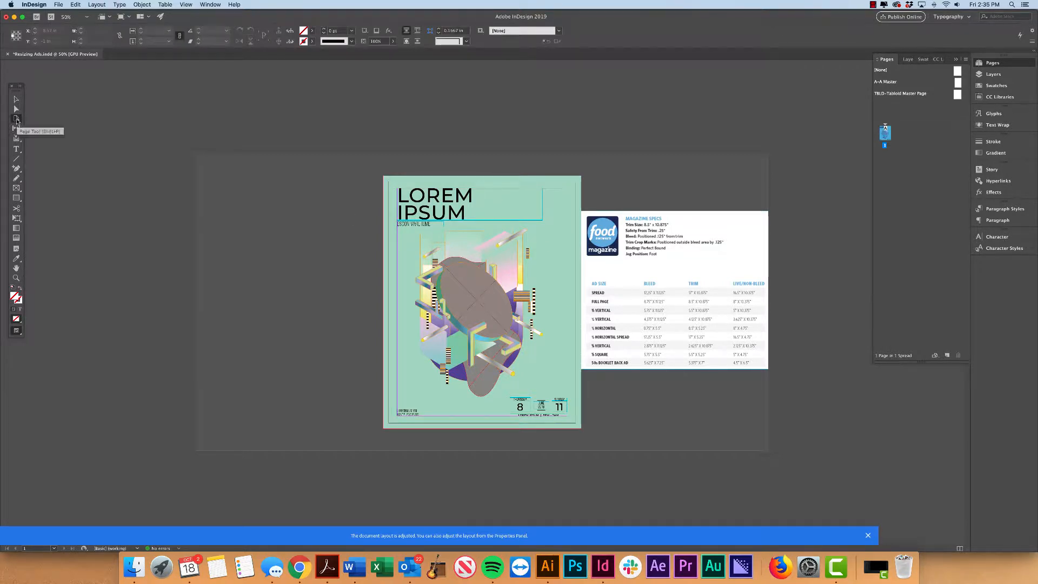
left_click(16, 120)
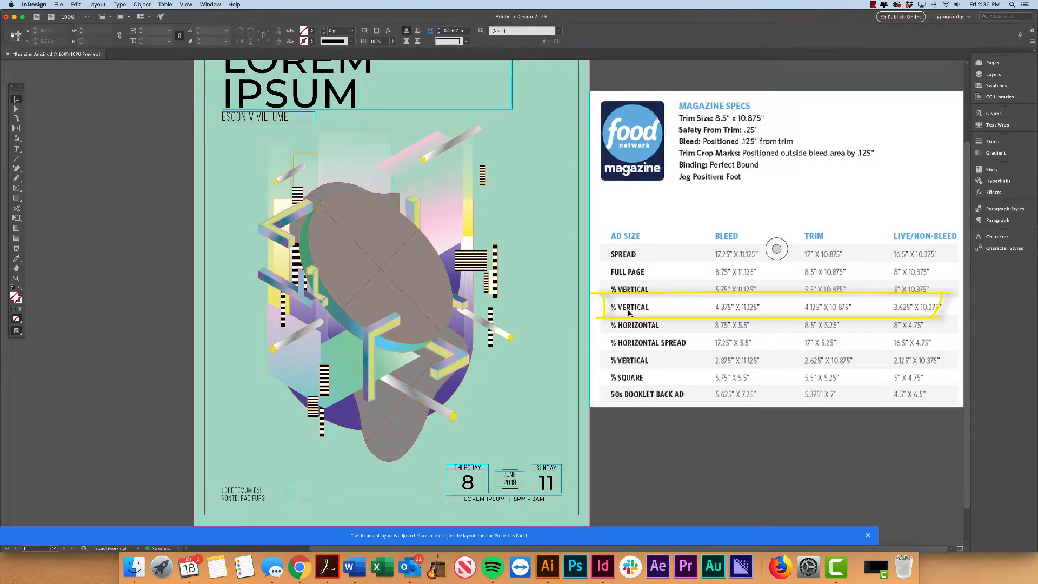
mouse_move(767, 310)
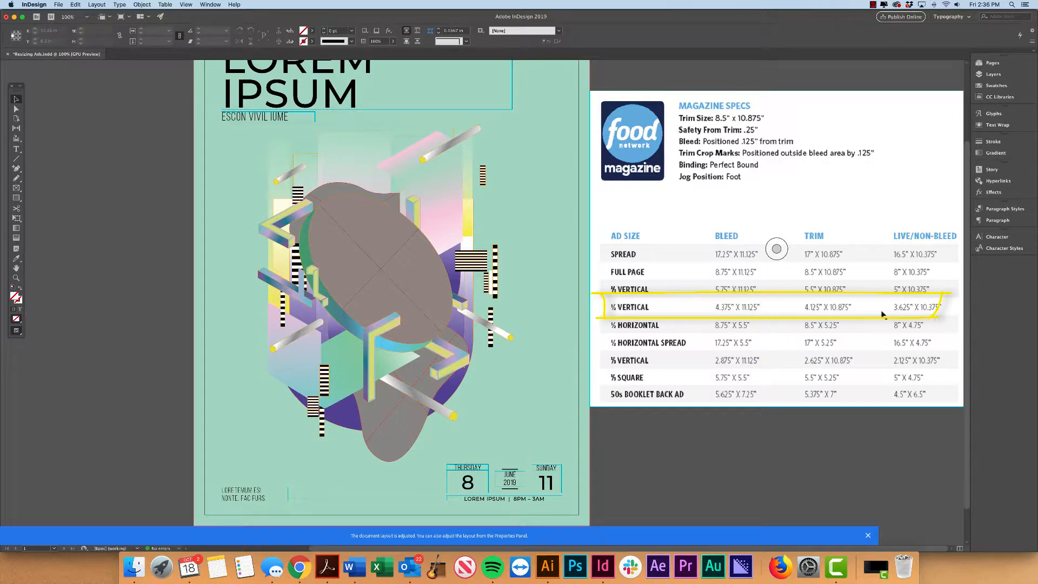
mouse_move(695, 306)
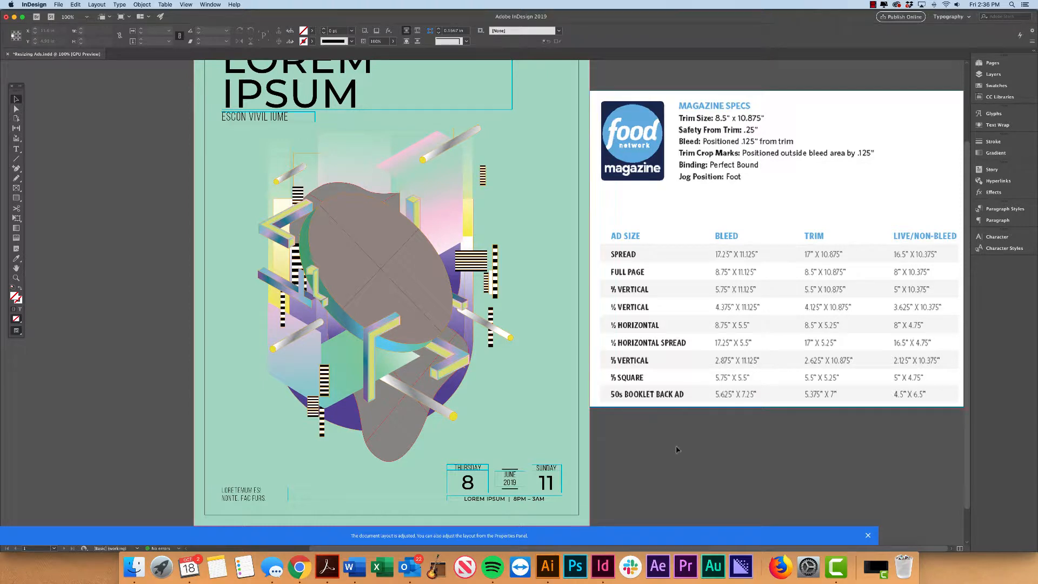
mouse_move(589, 450)
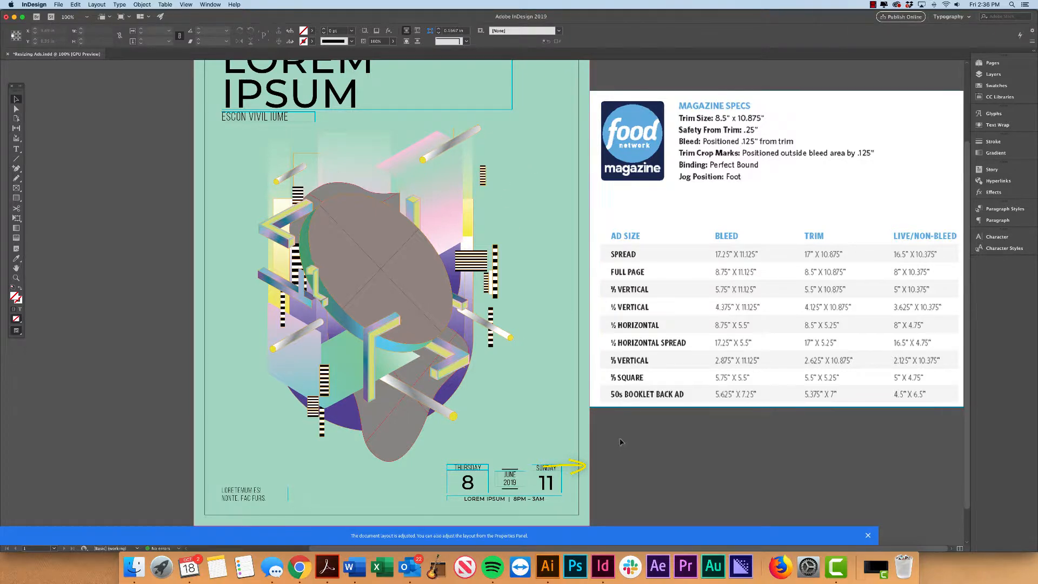
scroll("down", 3)
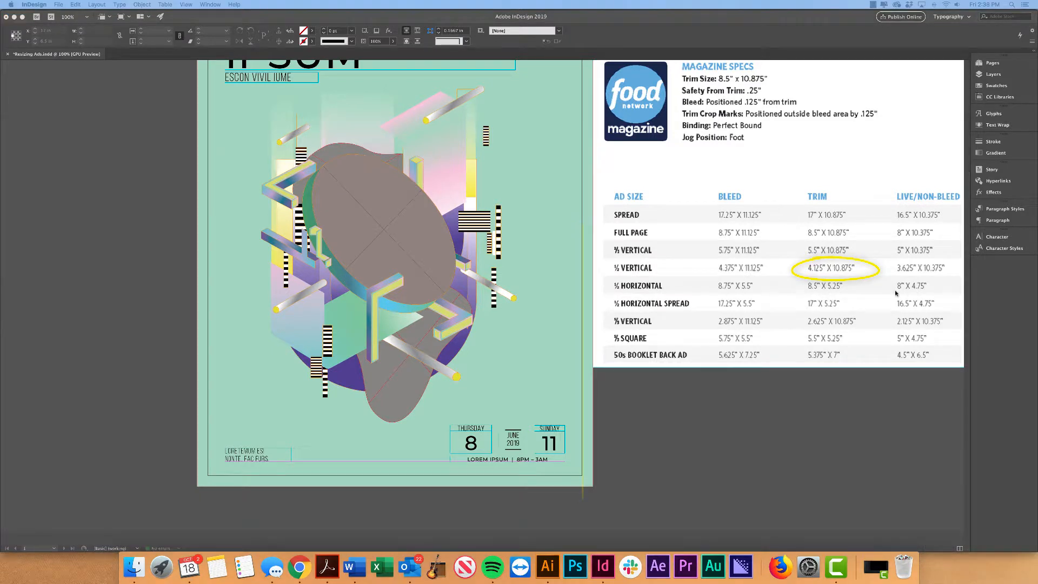
mouse_move(925, 202)
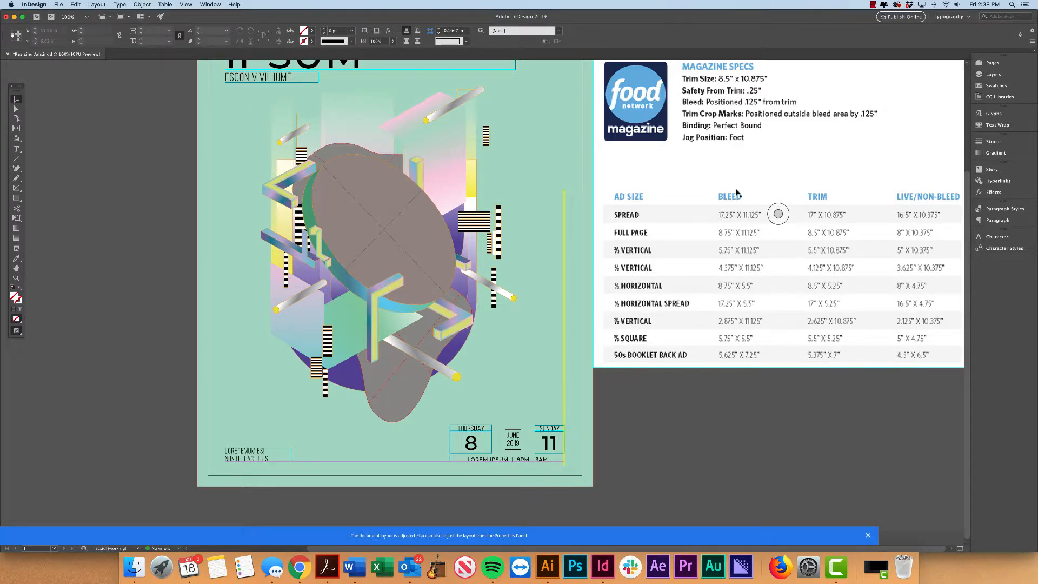
mouse_move(662, 233)
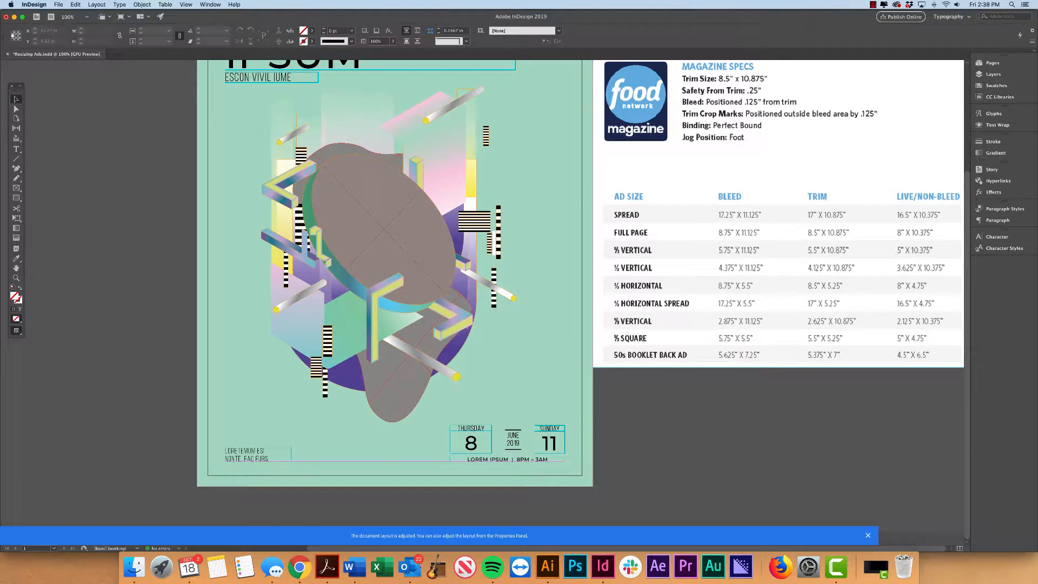
Step: Show the Pages panel and bring the duplicated second page into view
left_click(992, 63)
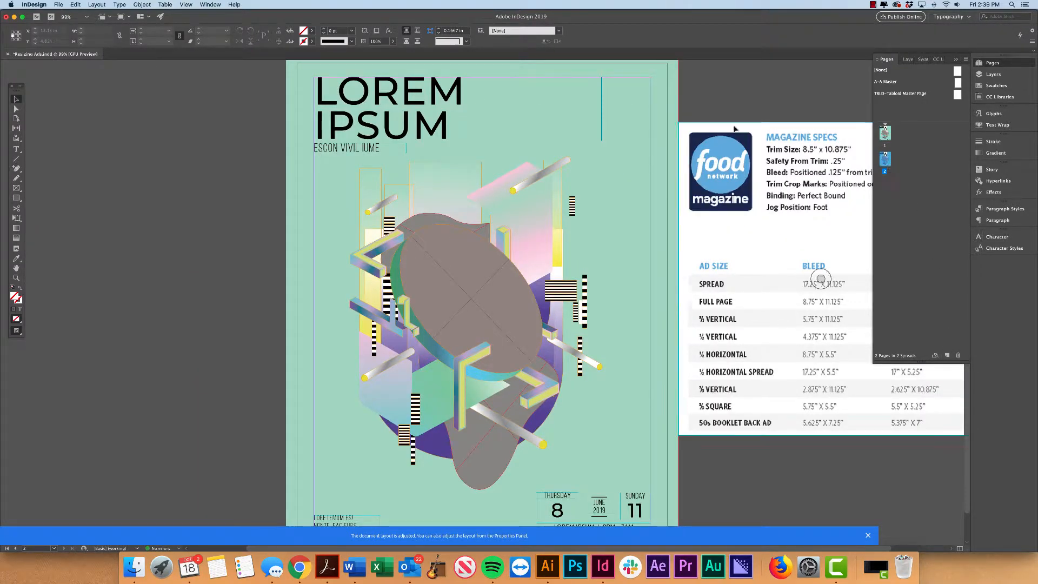
left_click(16, 118)
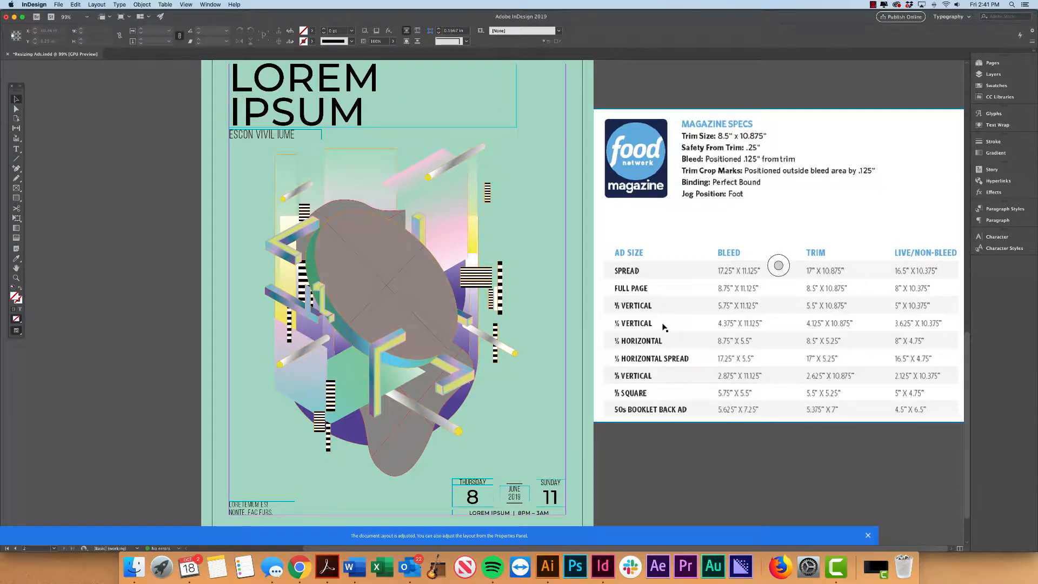
Step: Bring up the Adjust Layout dialog from the File menu for the 4.125 × 10.875 in resize
left_click(59, 4)
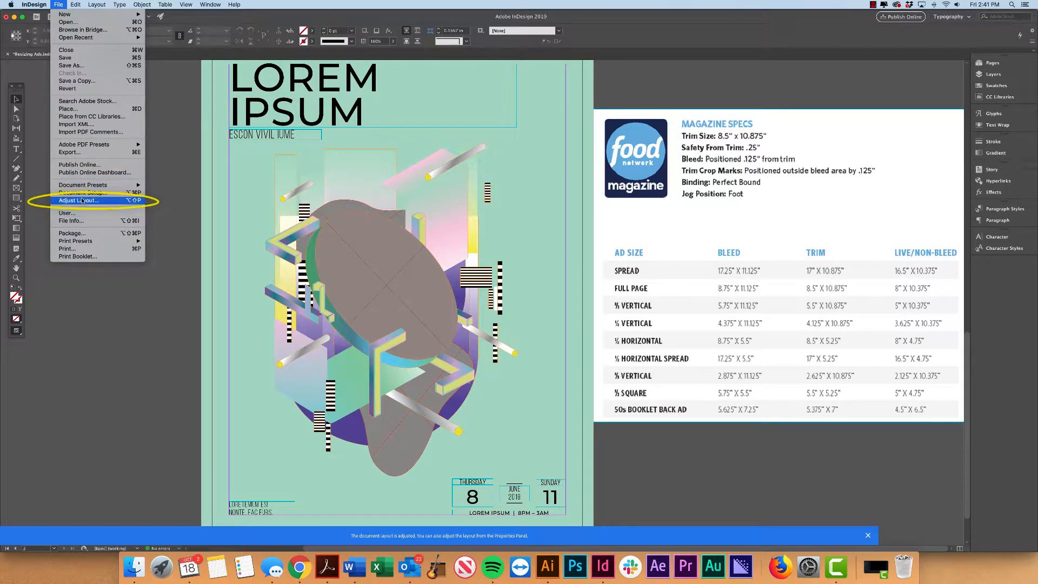
left_click(78, 200)
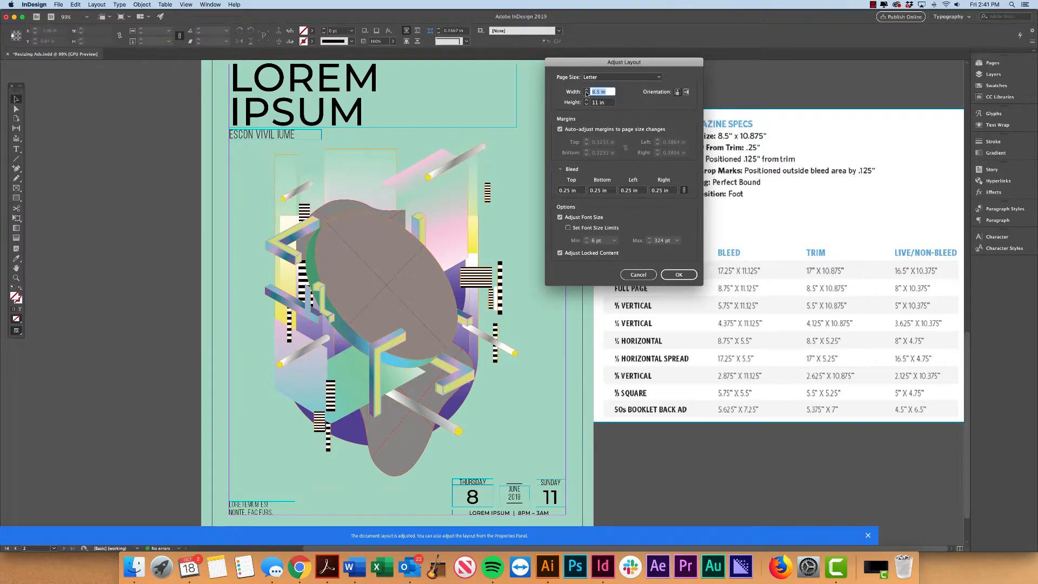
mouse_move(674, 333)
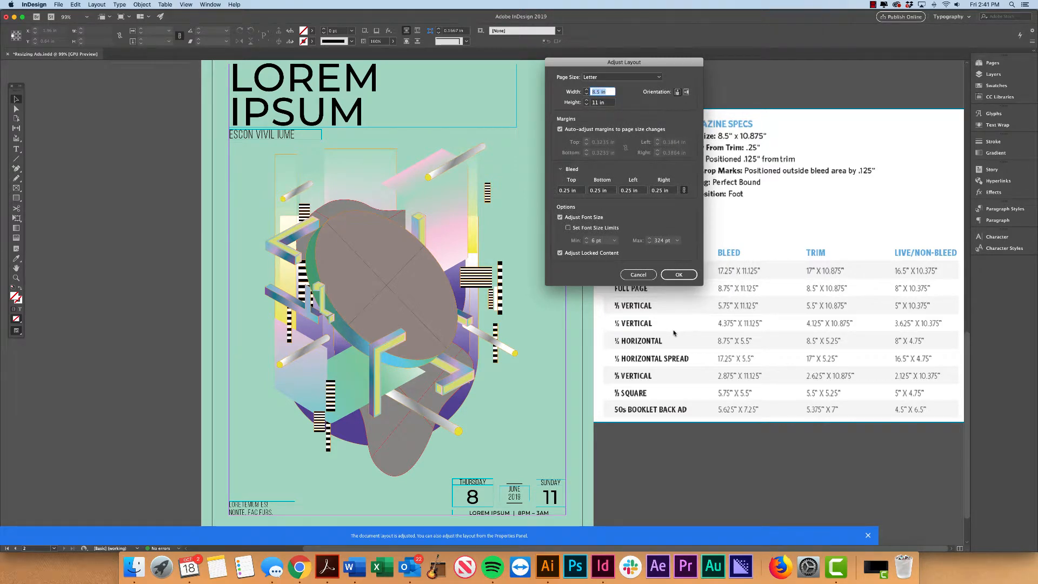
mouse_move(630, 324)
type("4.125")
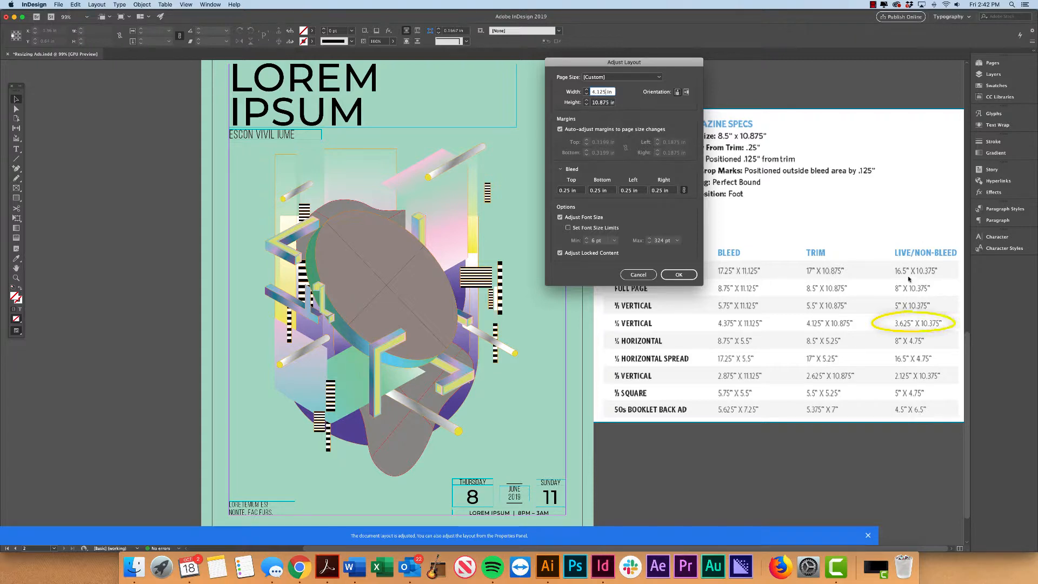
Step: Turn off auto-adjust margins, select a margin field, and call up Calculator via Spotlight
left_click(560, 129)
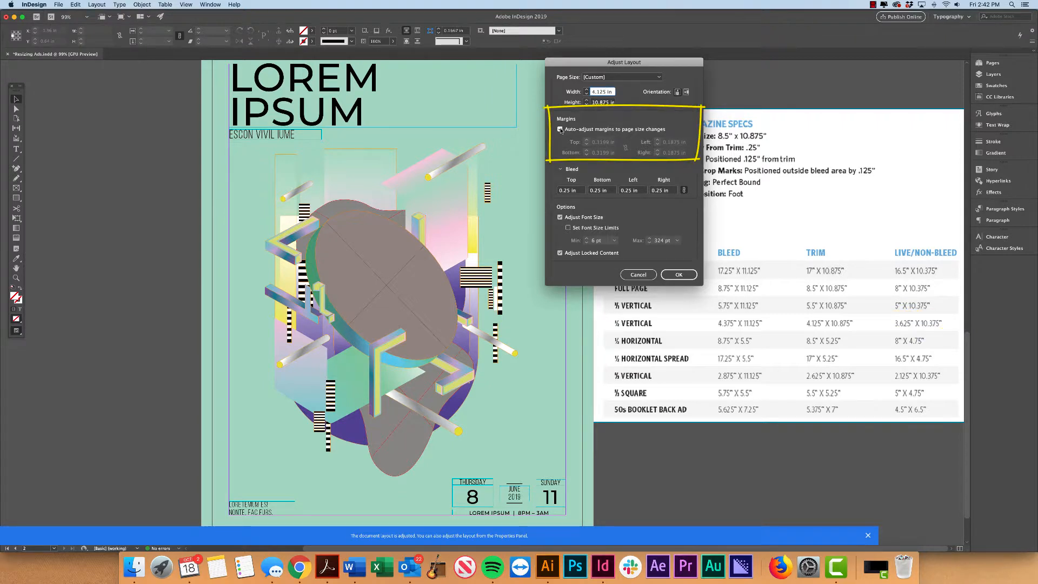
left_click(560, 129)
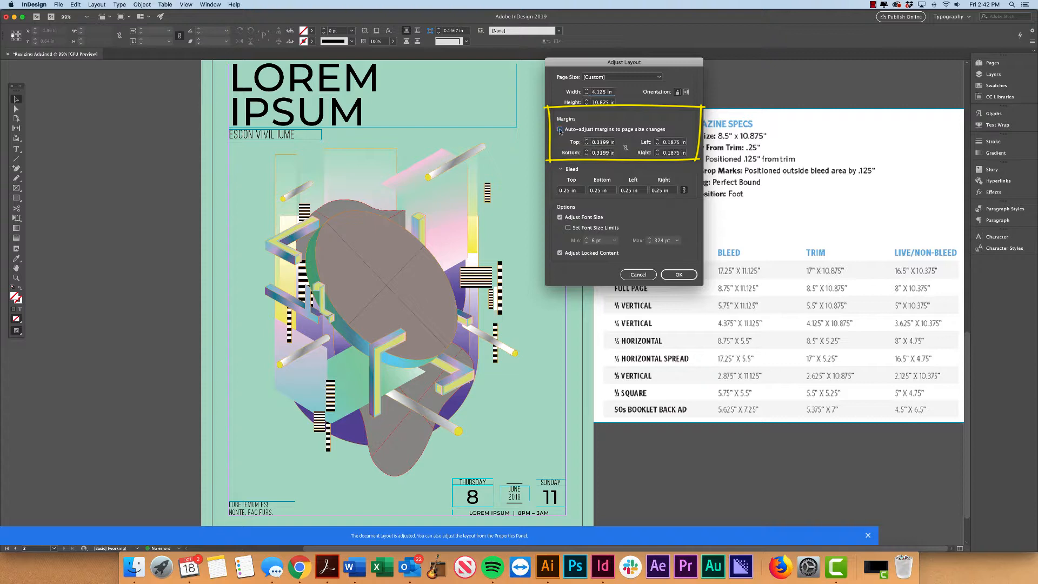
left_click(560, 129)
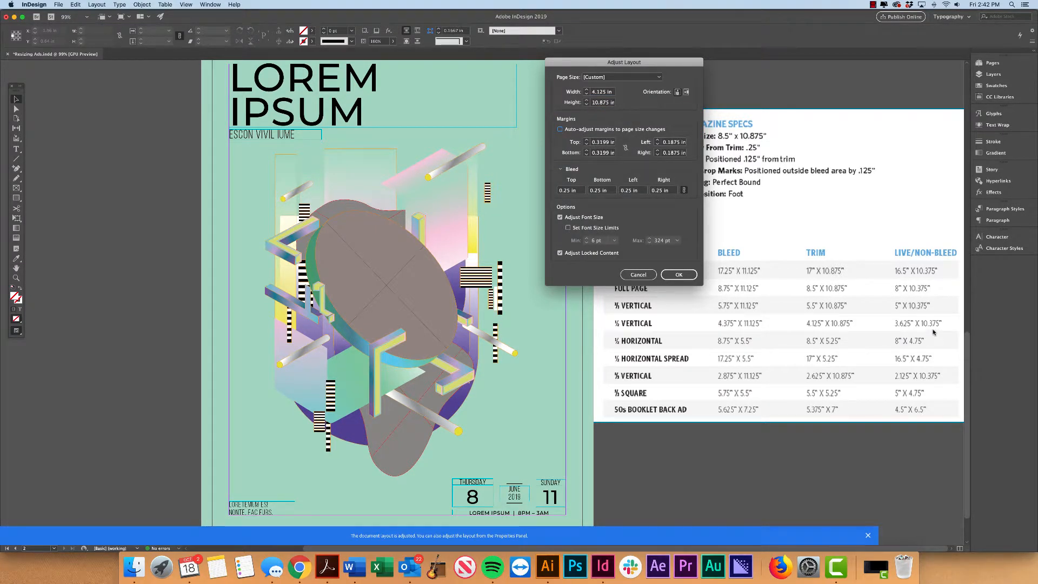
mouse_move(623, 329)
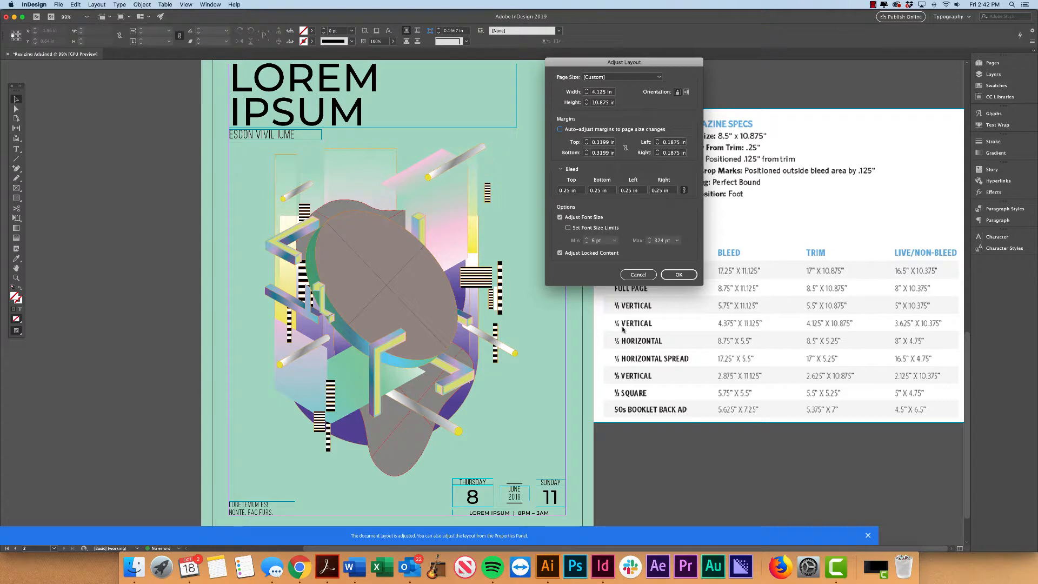
key("cmd+space")
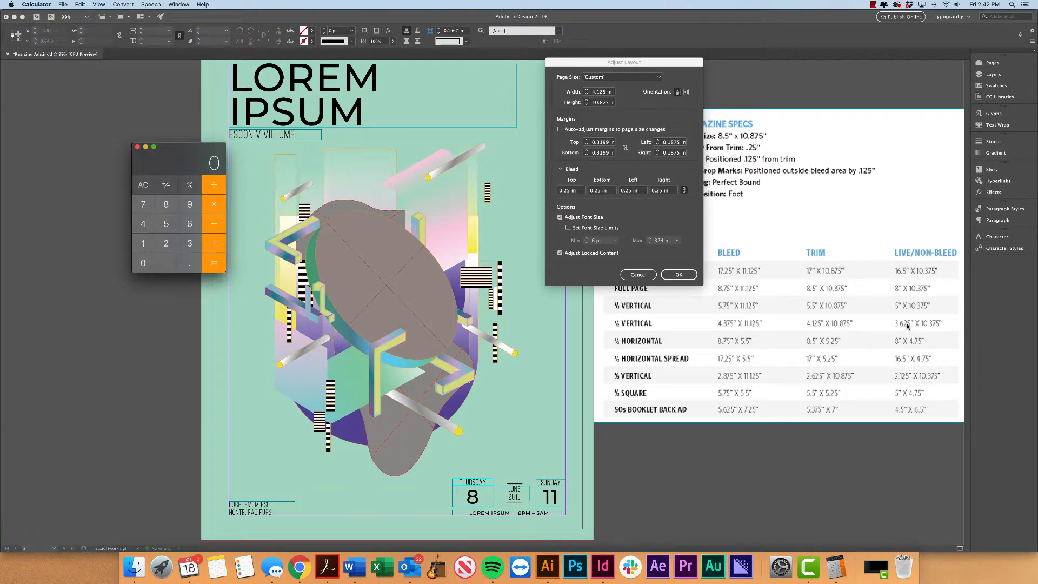
mouse_move(813, 326)
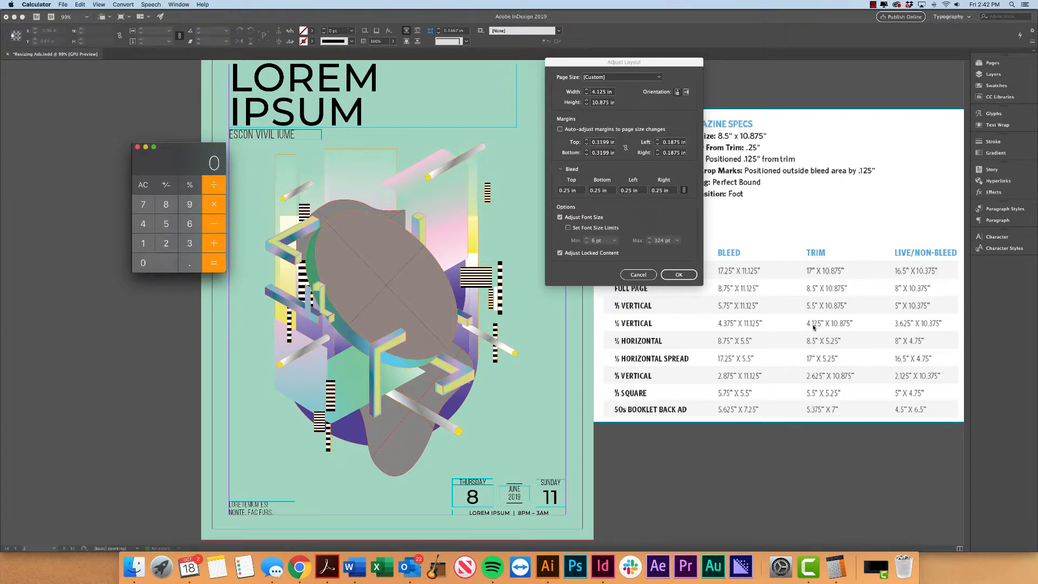
Step: Compute 4.125 minus the 3.625 in live width in Calculator to get 0.5
left_click(142, 223)
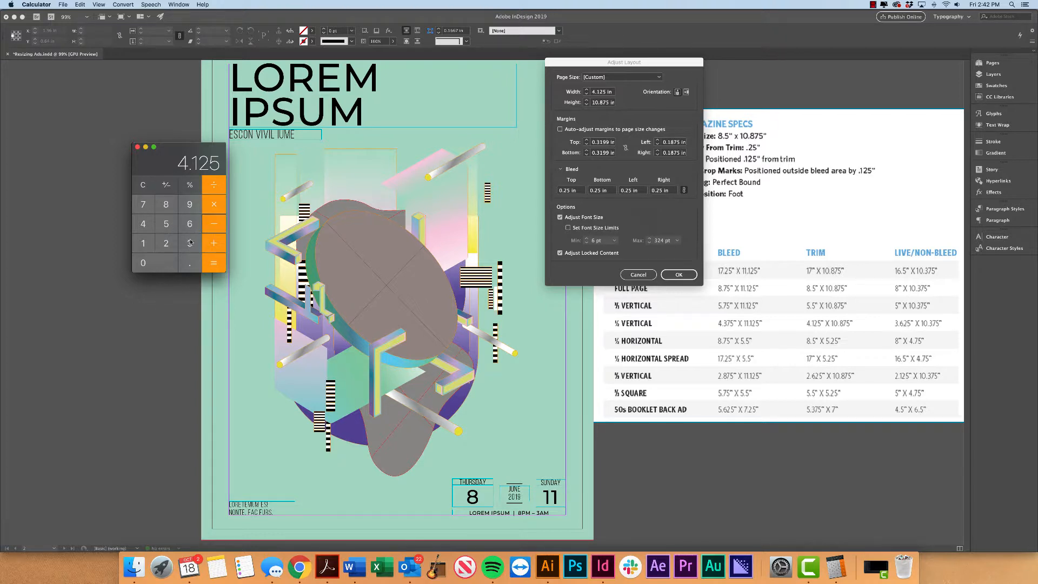
left_click(189, 243)
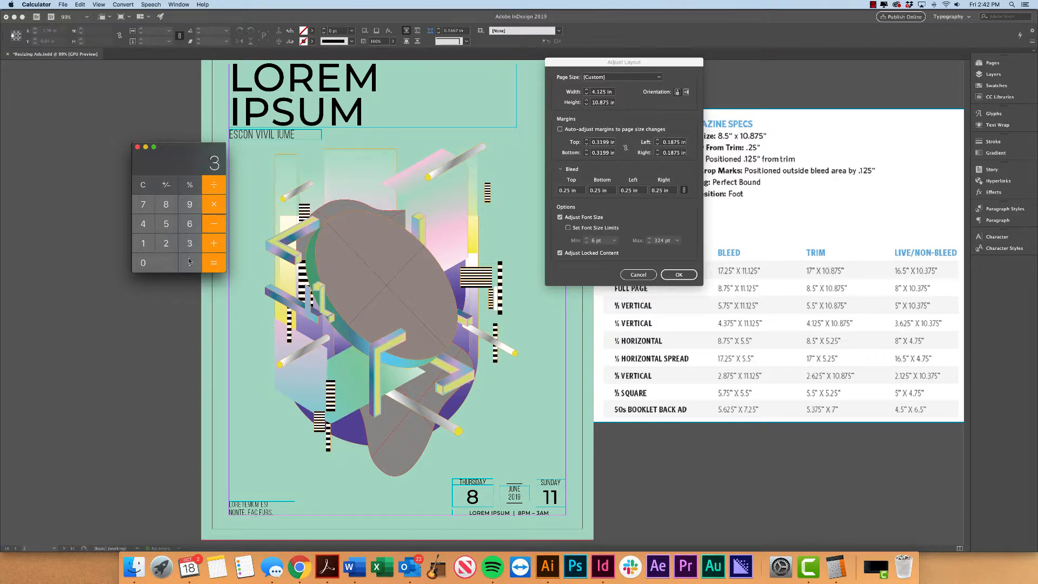
left_click(191, 262)
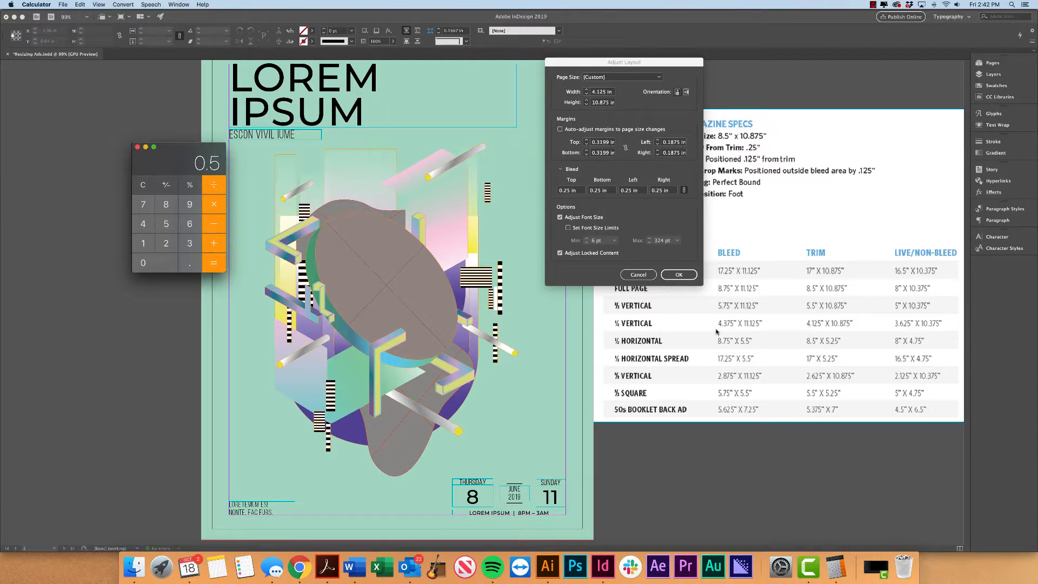
mouse_move(579, 344)
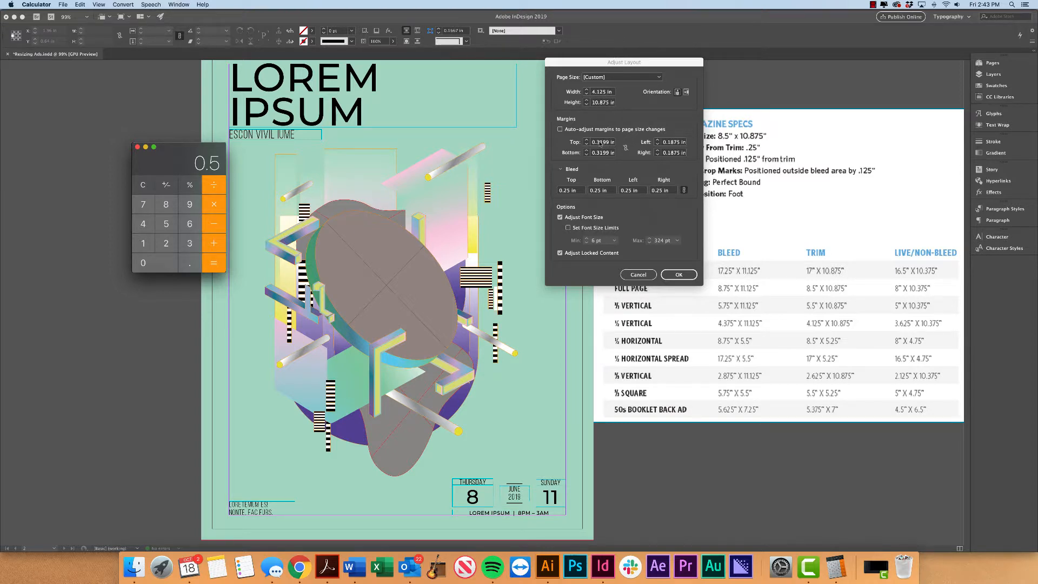
Step: Return to the Adjust Layout margin fields to enter 0.5 in on all sides
left_click(601, 141)
type("0.5")
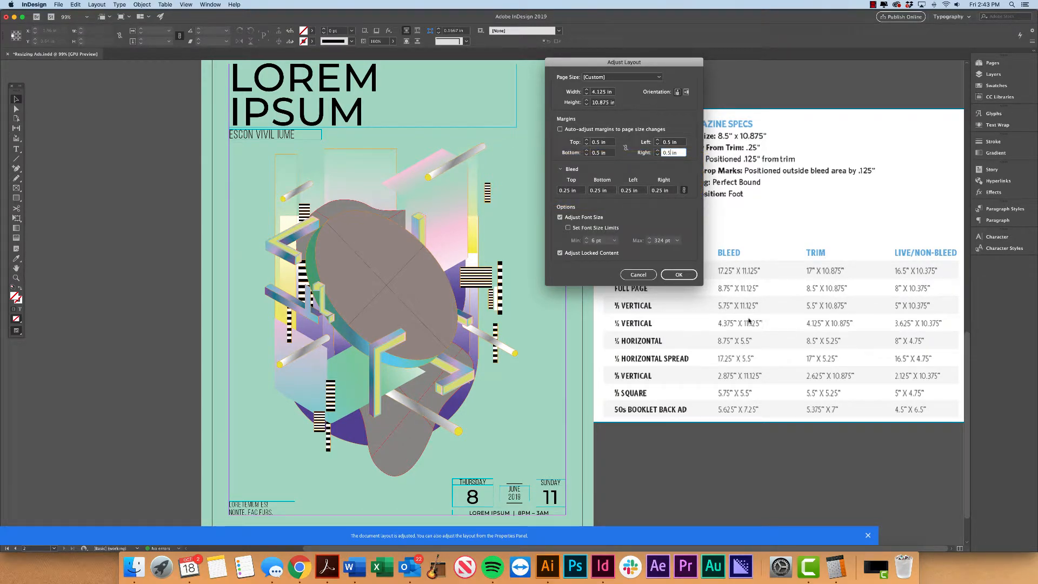
mouse_move(331, 529)
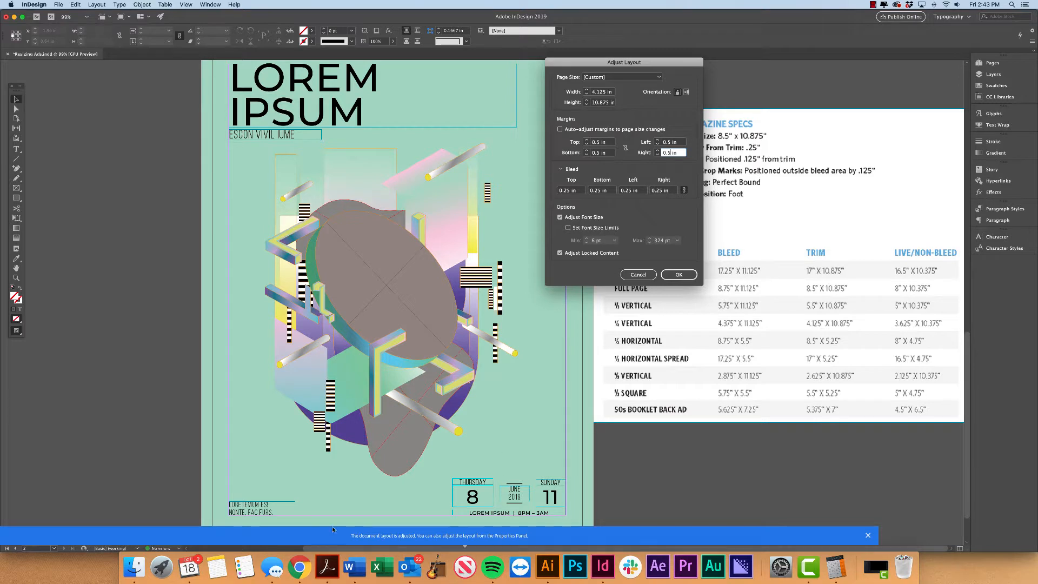
mouse_move(258, 536)
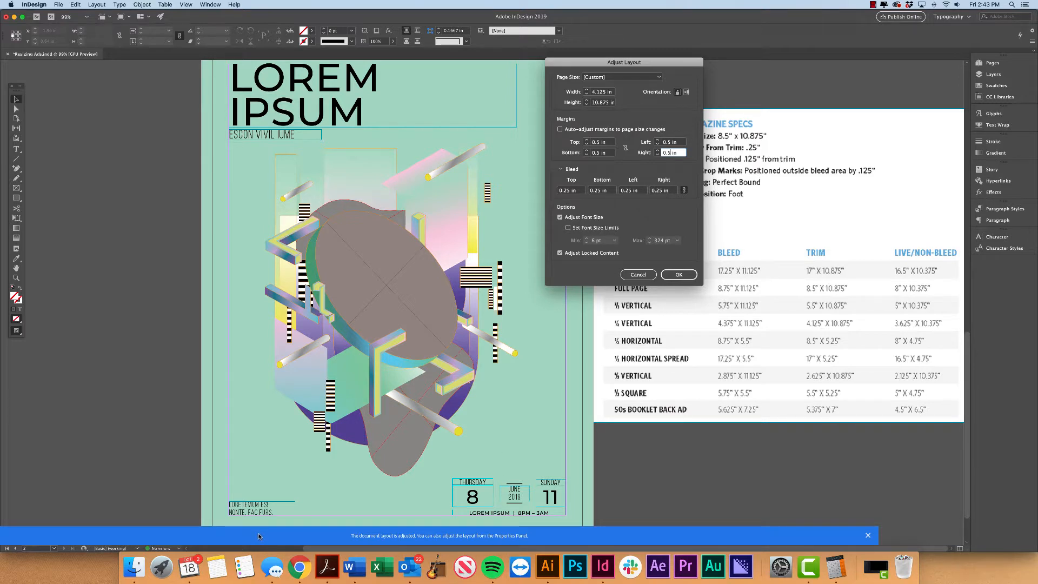
mouse_move(720, 324)
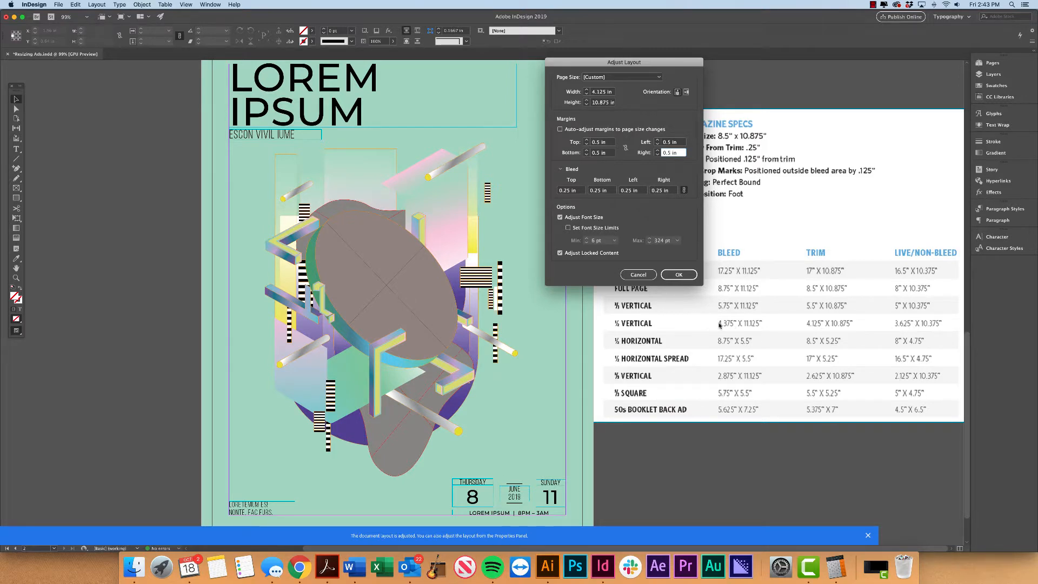
mouse_move(813, 325)
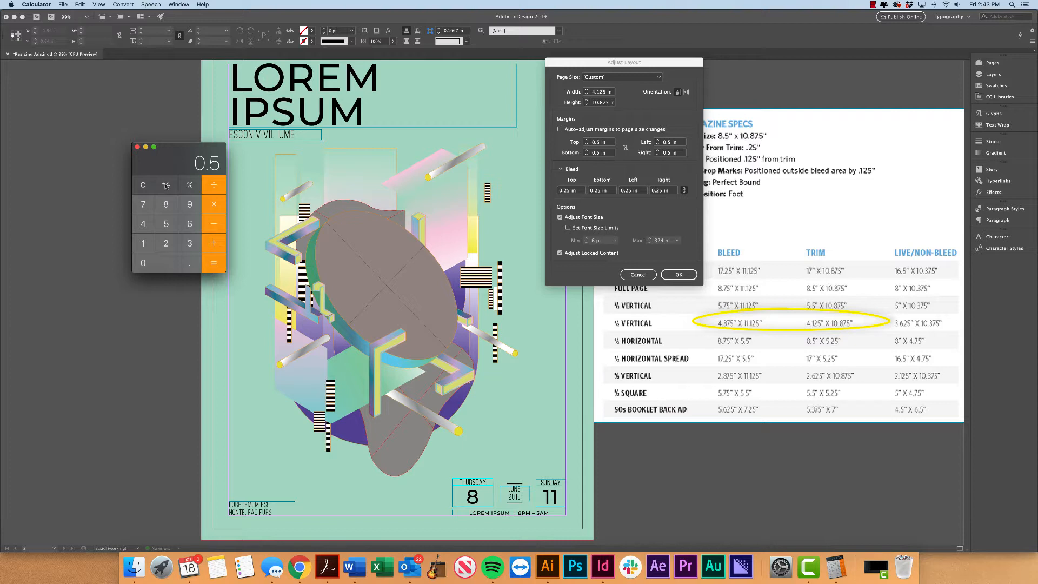
Step: Compute 4.375 minus 4.125 in Calculator to get the 0.25 bleed difference
left_click(143, 184)
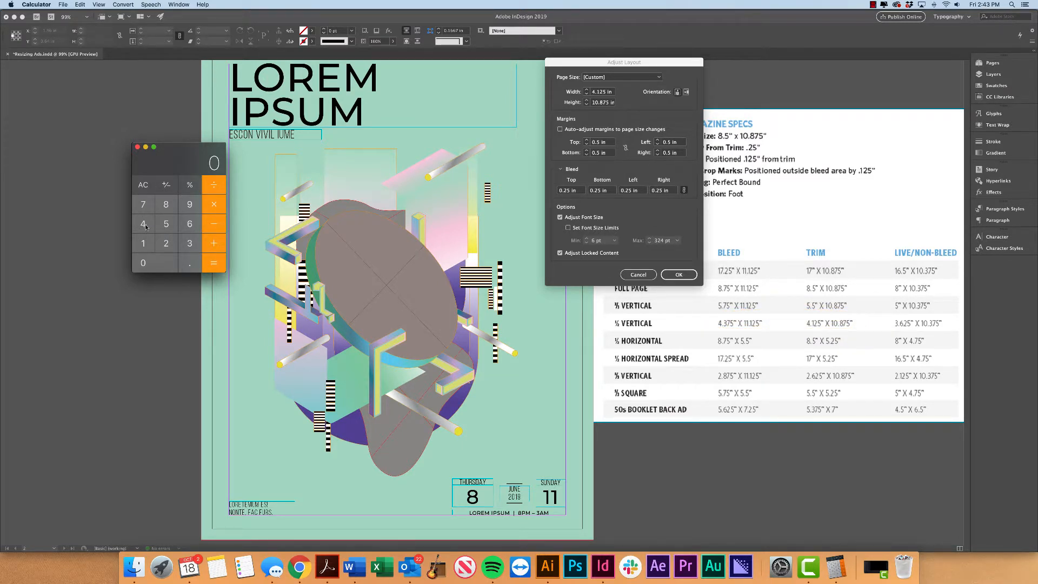
left_click(143, 224)
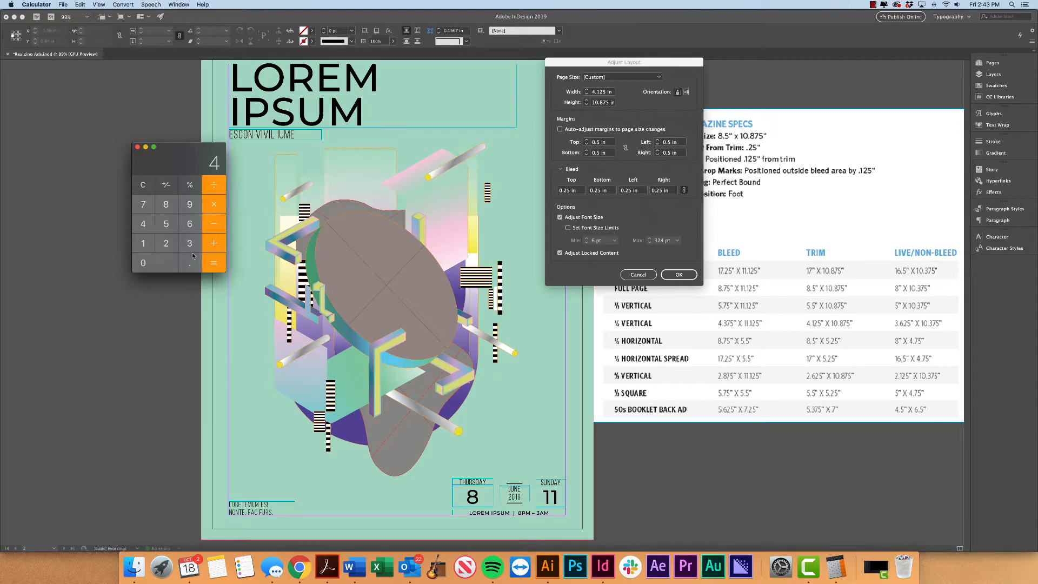
left_click(190, 262)
type(".375")
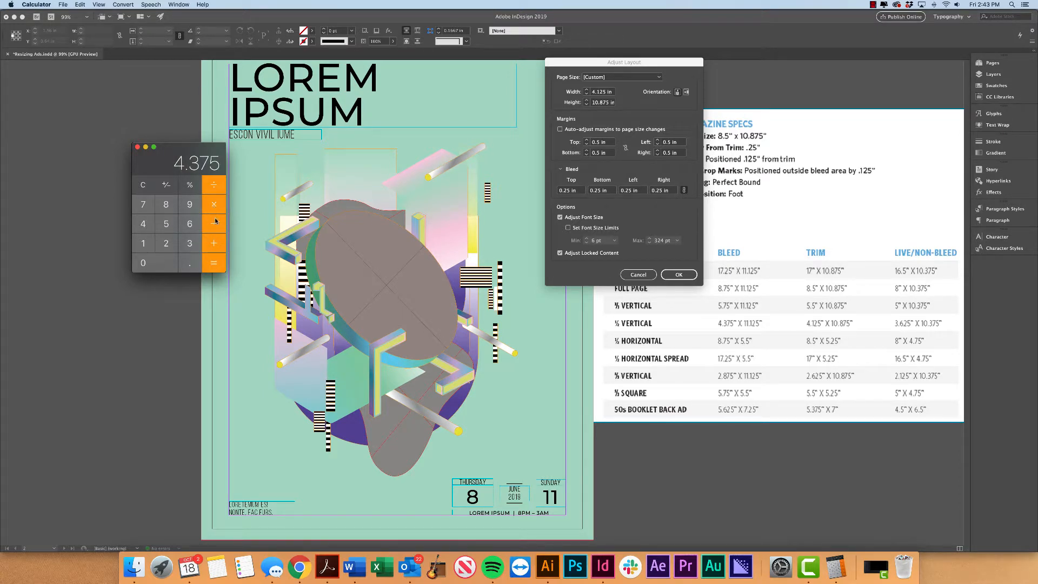
left_click(214, 222)
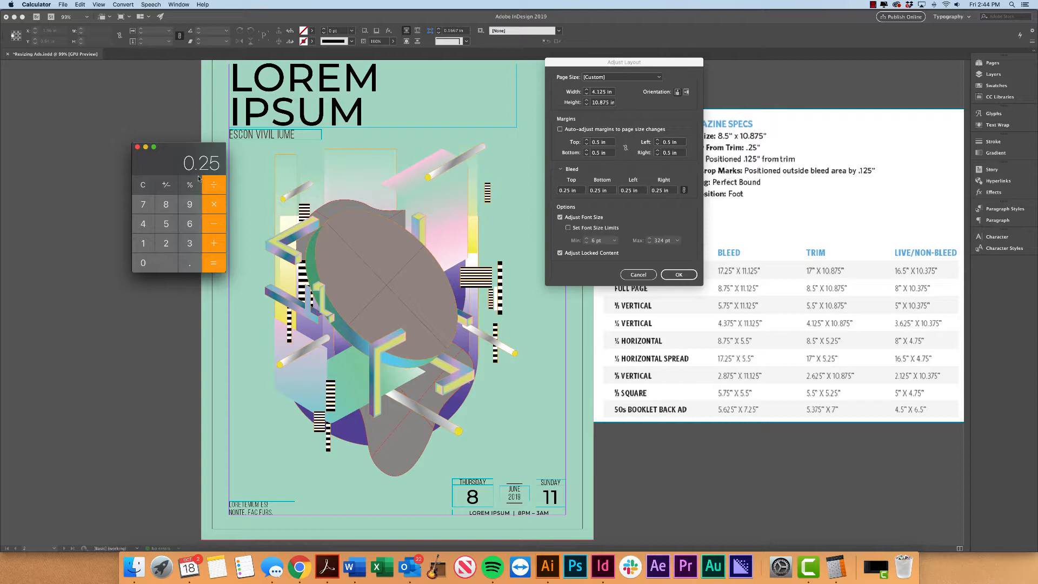
mouse_move(607, 175)
type("0.125")
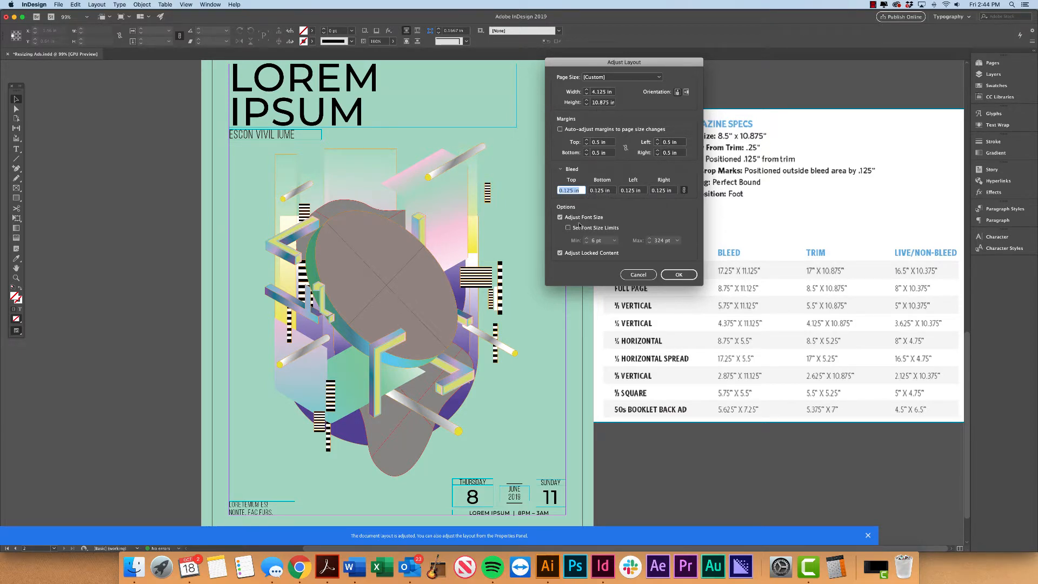
Step: Leave Adjust Font Size on and Set Font Size Limits off after toggling each
left_click(560, 217)
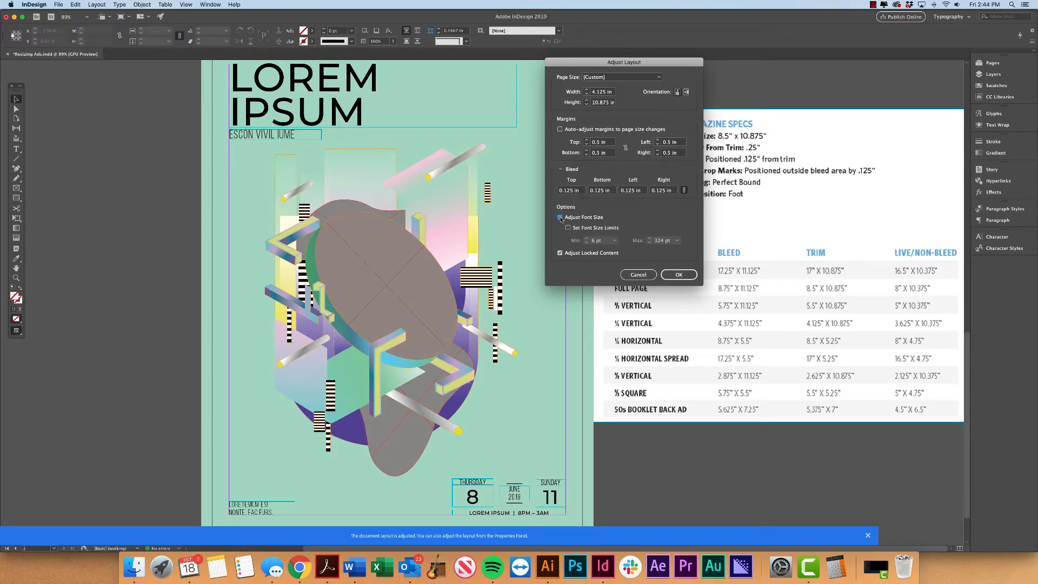
left_click(560, 217)
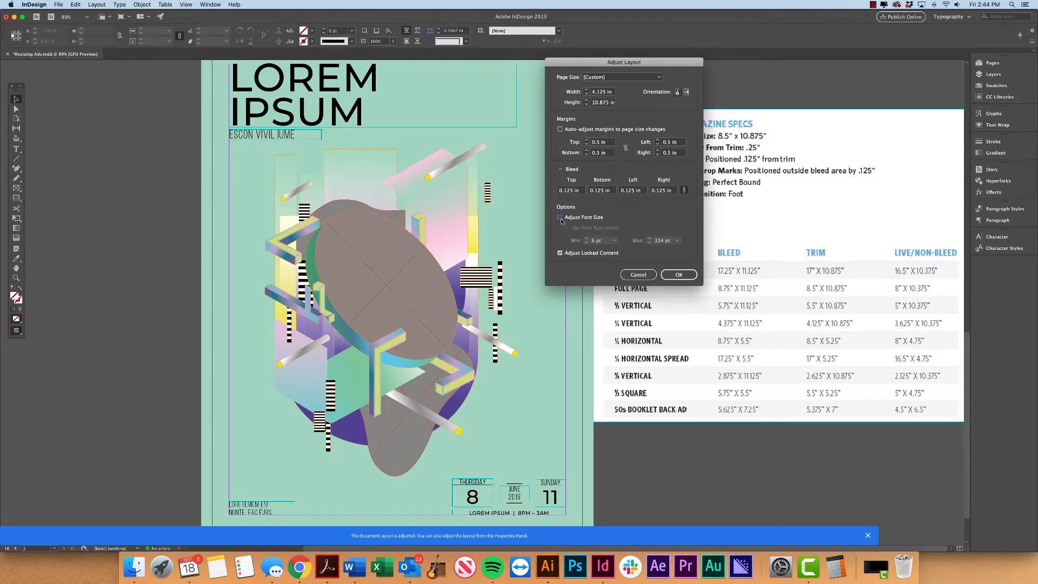
left_click(560, 217)
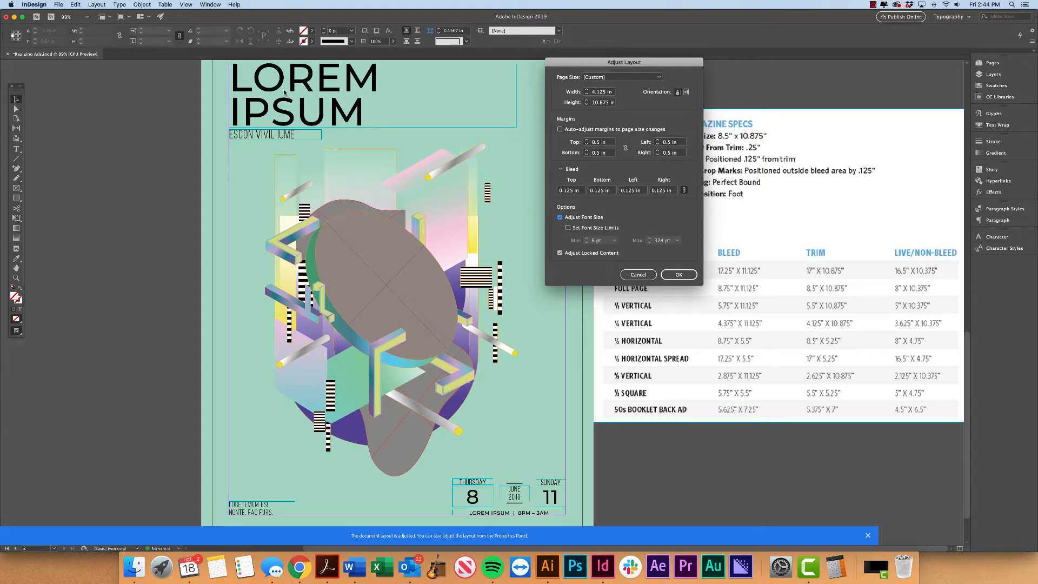
mouse_move(308, 106)
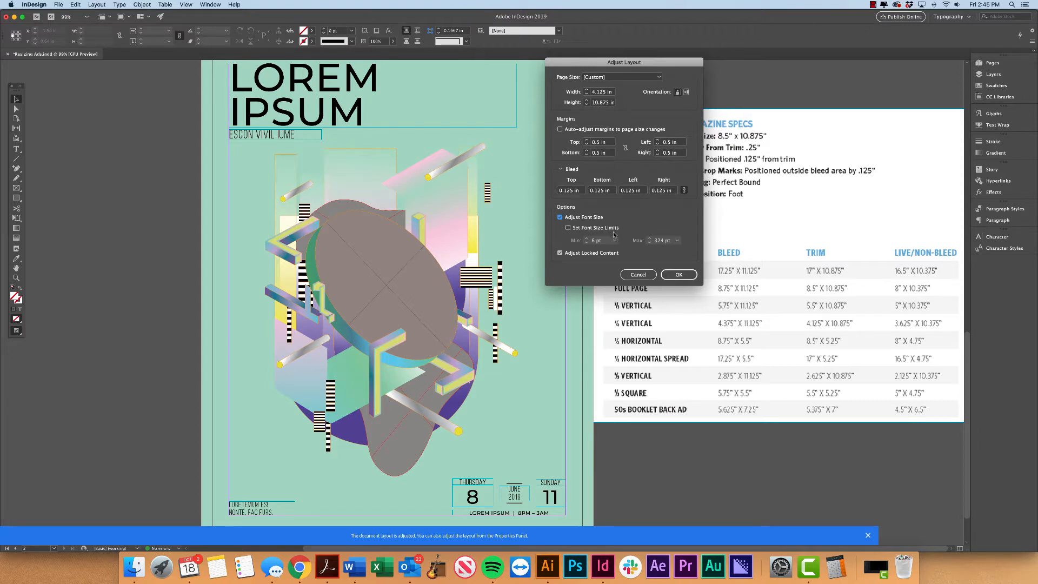
mouse_move(599, 245)
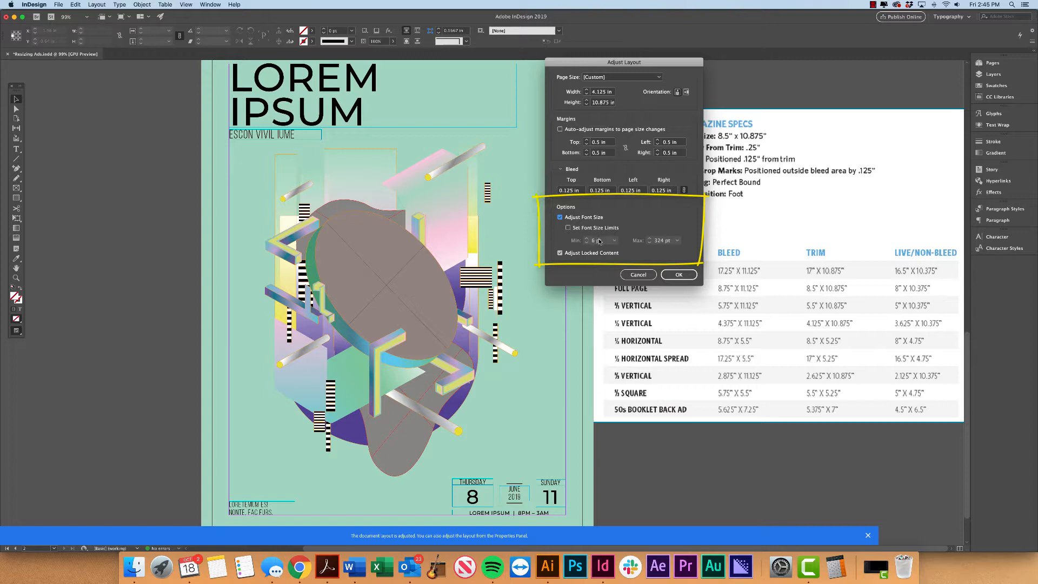
left_click(567, 228)
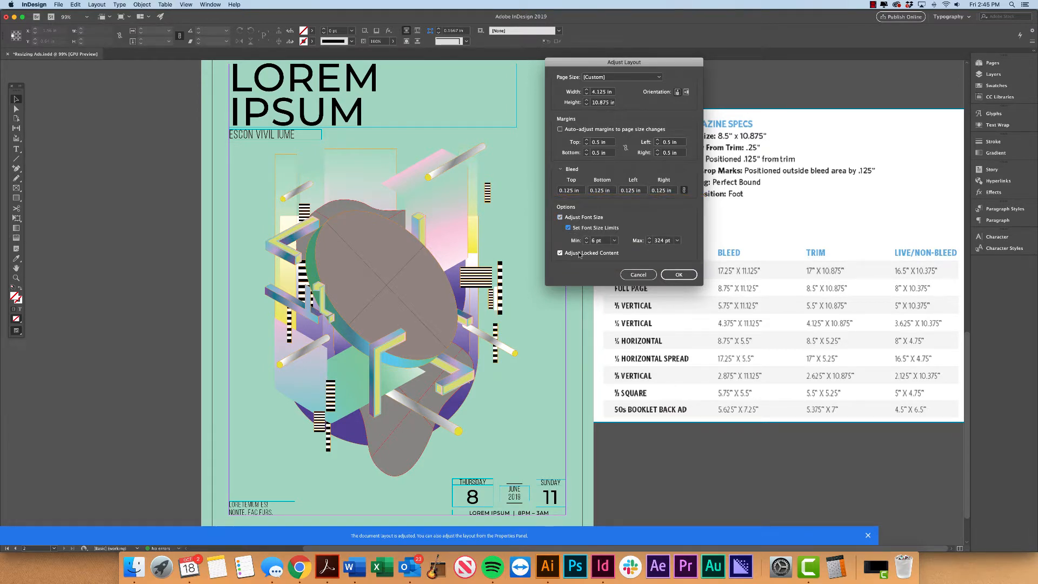
left_click(567, 228)
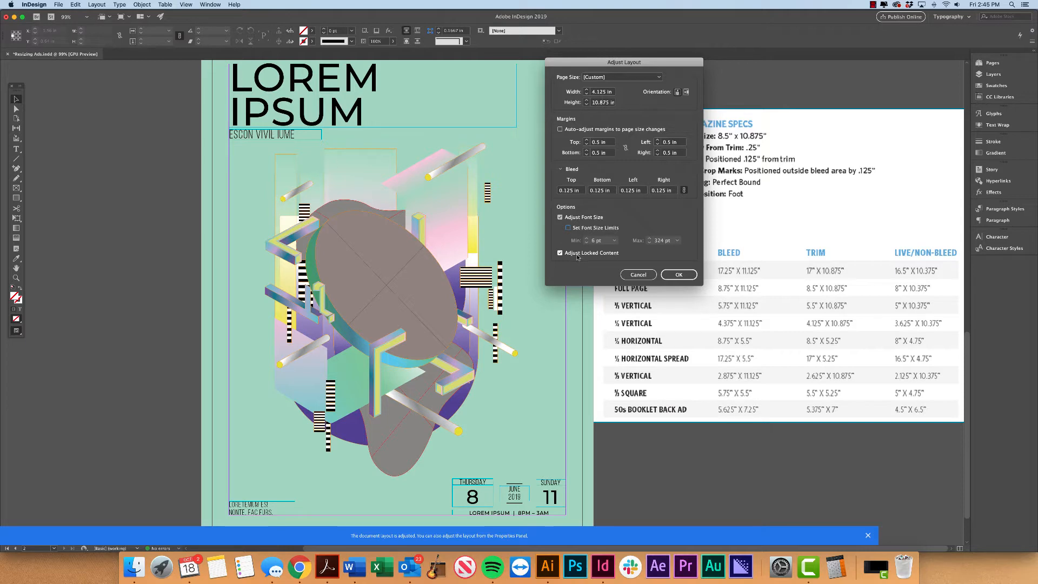
mouse_move(567, 258)
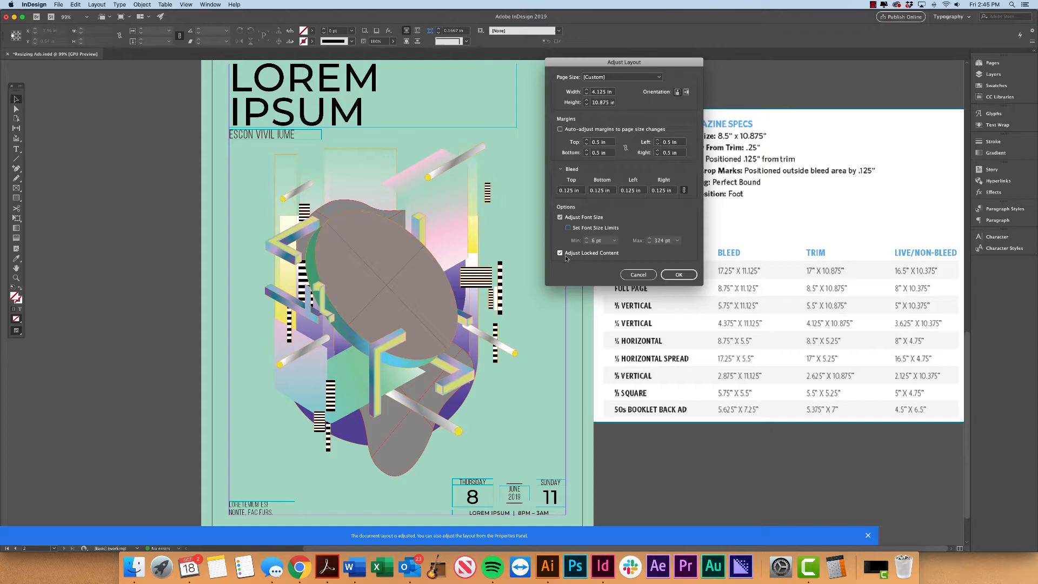
mouse_move(487, 137)
type("0.25")
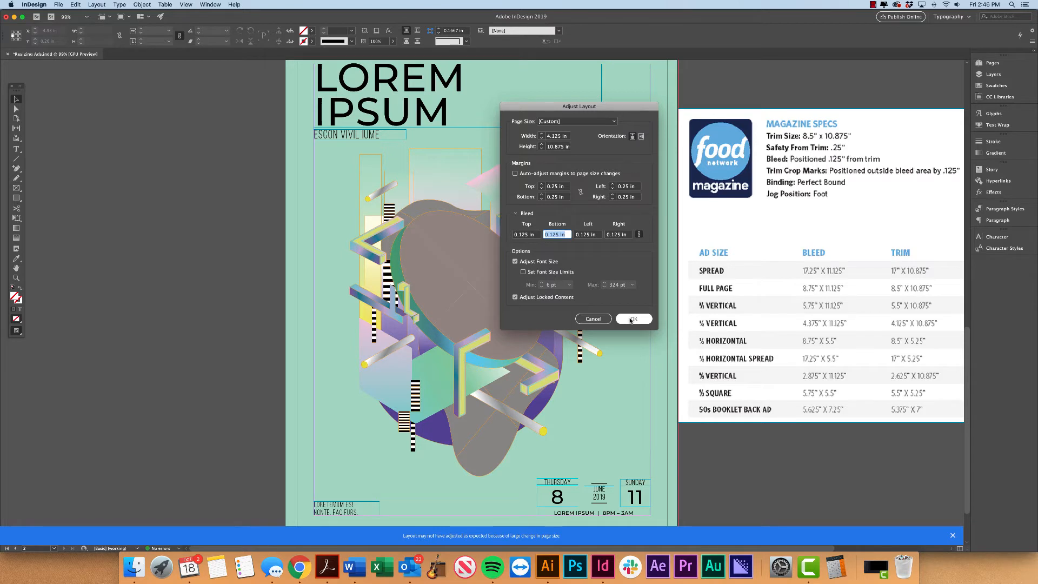
Step: Apply the layout adjustment and scale the artwork up to fill the 4.125 in wide page
left_click(632, 317)
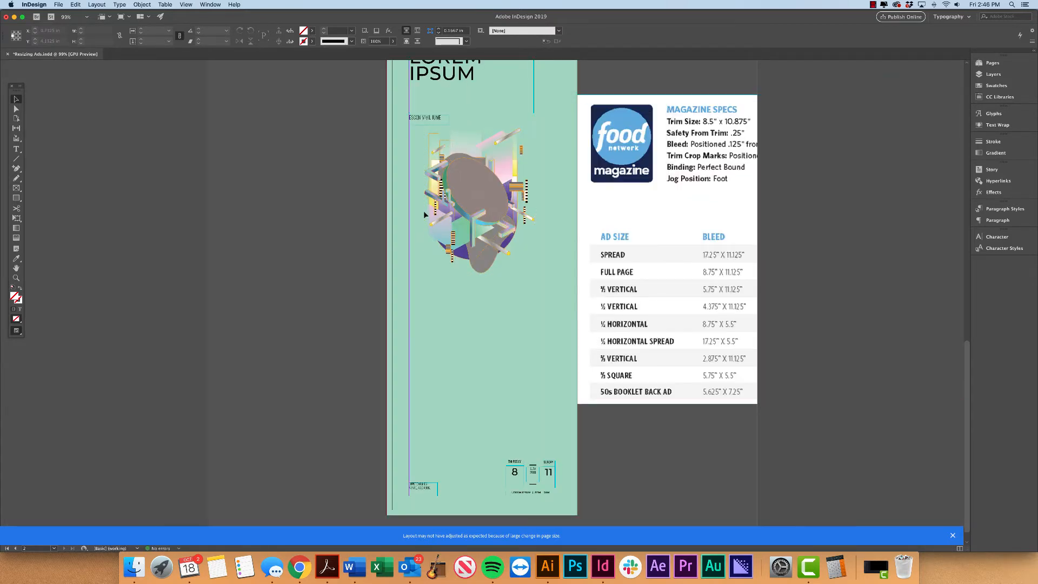
left_click(464, 205)
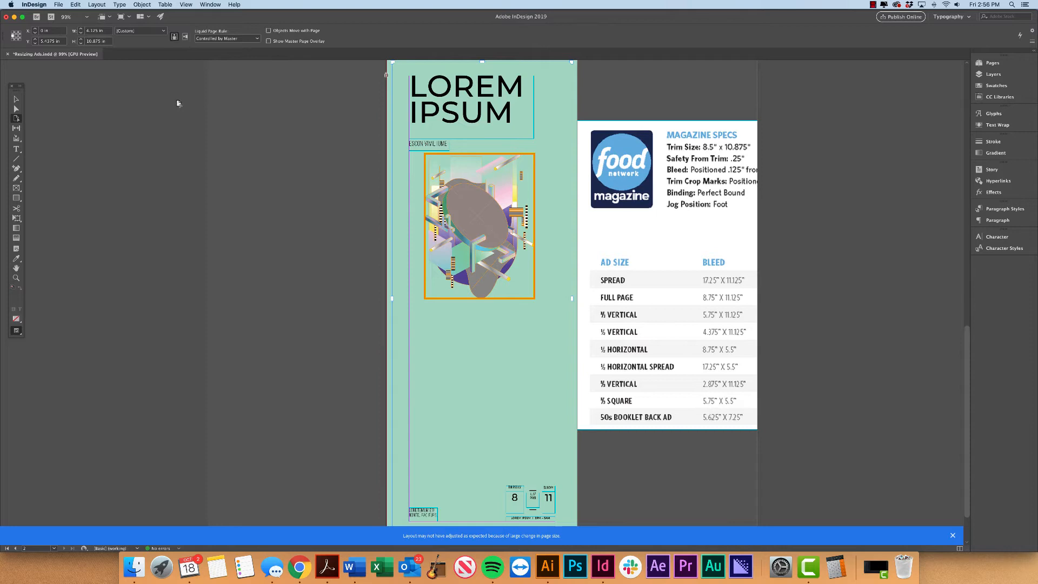
left_click(478, 225)
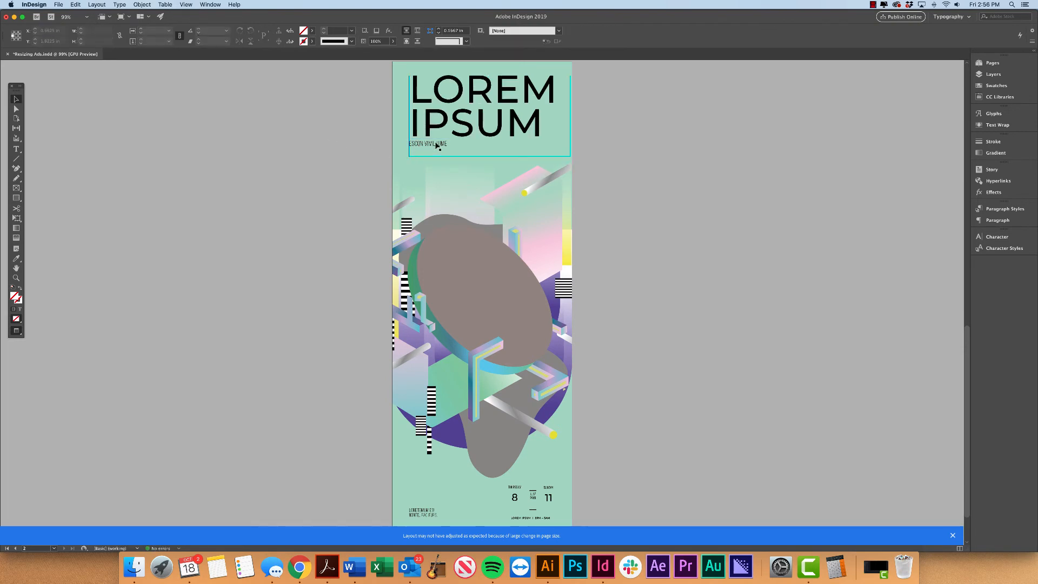
Step: Check the subtitle text under the headline, then deselect everything
left_click(429, 143)
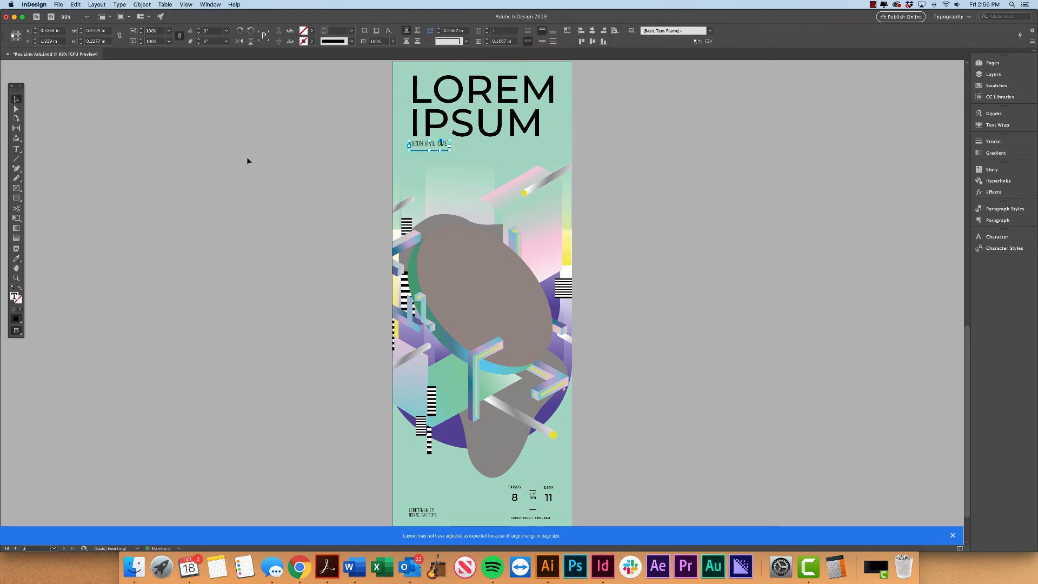
left_click(621, 463)
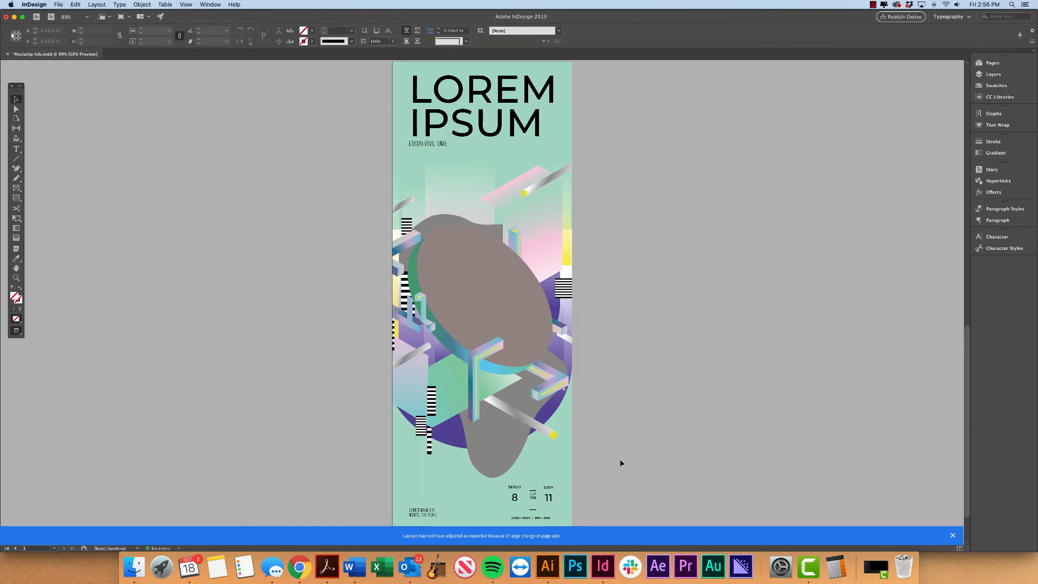